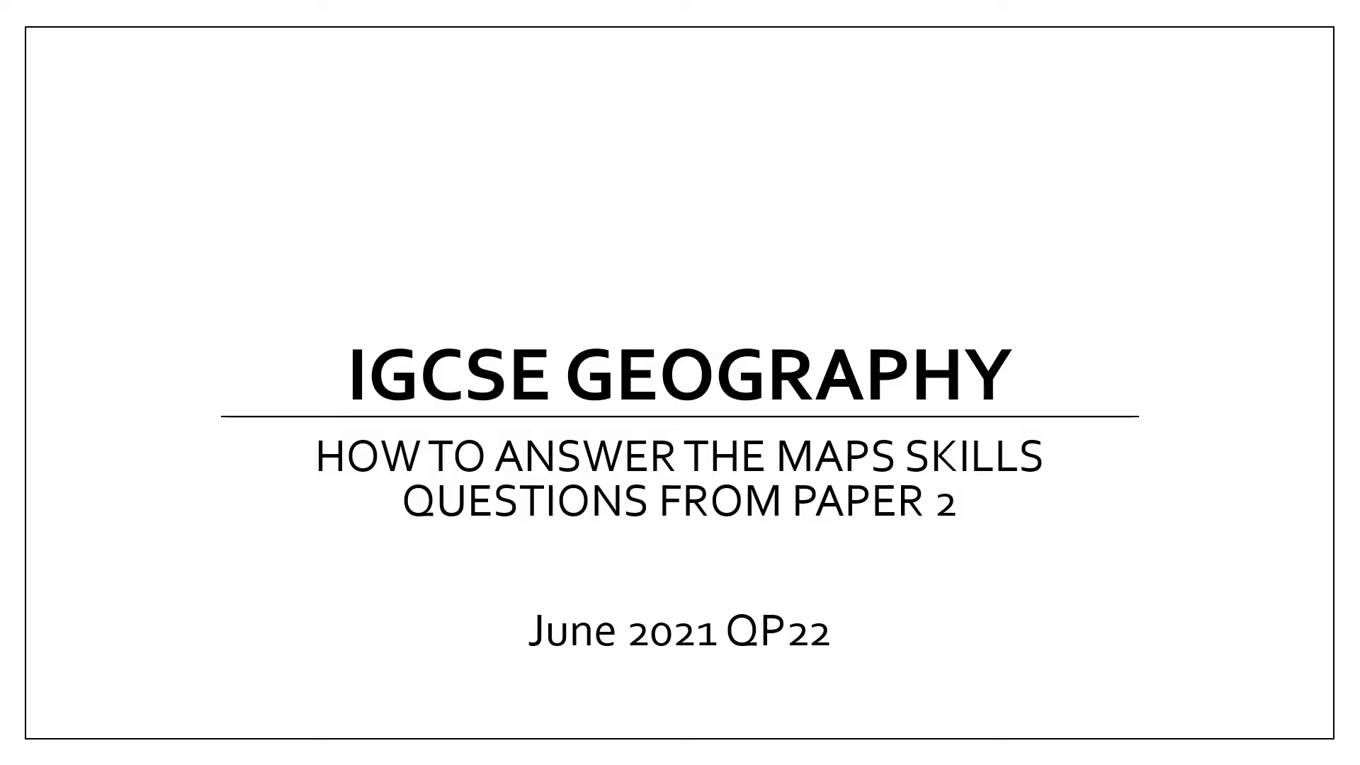
- Outline grid square 9471 on the map extract in purple and reveal the 'Circle the features' tip
{"action": "key", "text": "Right"}
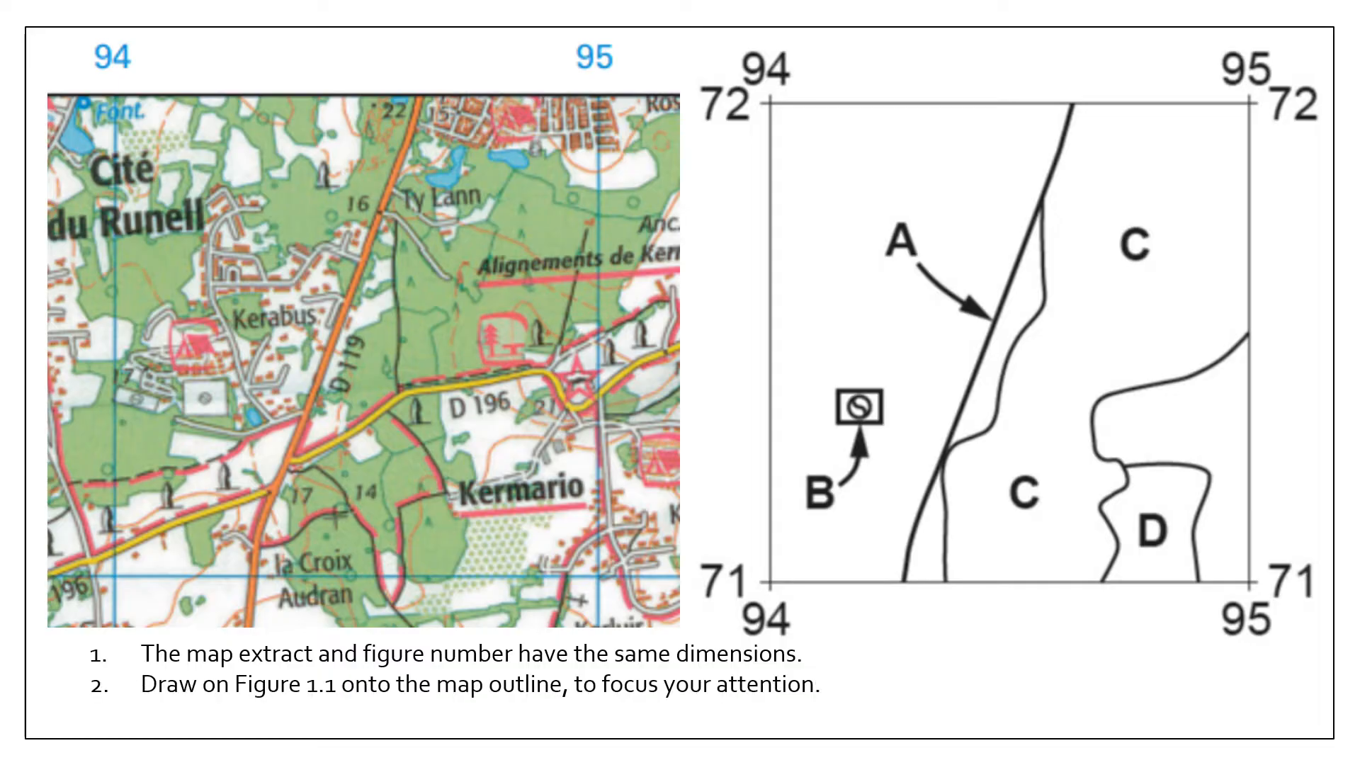
{"action": "left_click_drag", "start_coordinate": [114, 95], "coordinate": [608, 564]}
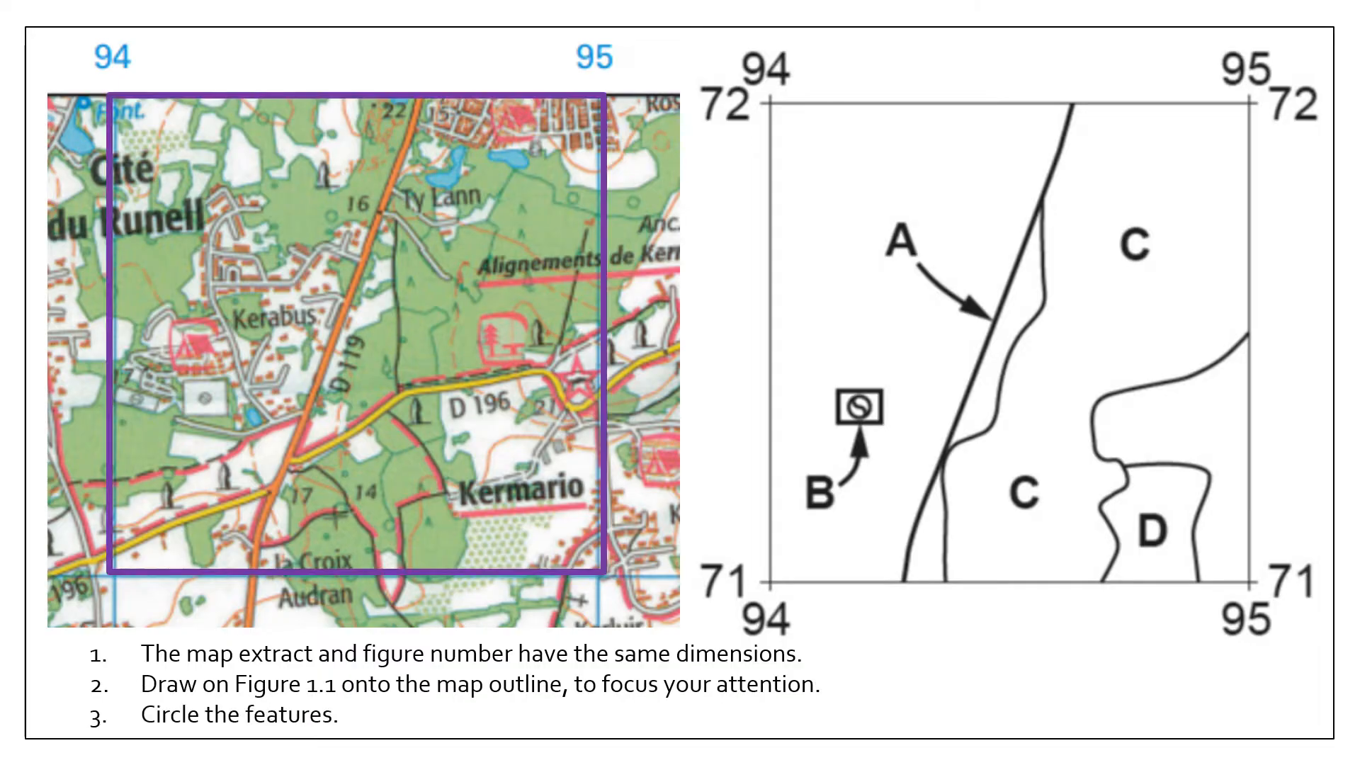
{"action": "left_click_drag", "start_coordinate": [311, 347], "coordinate": [343, 364]}
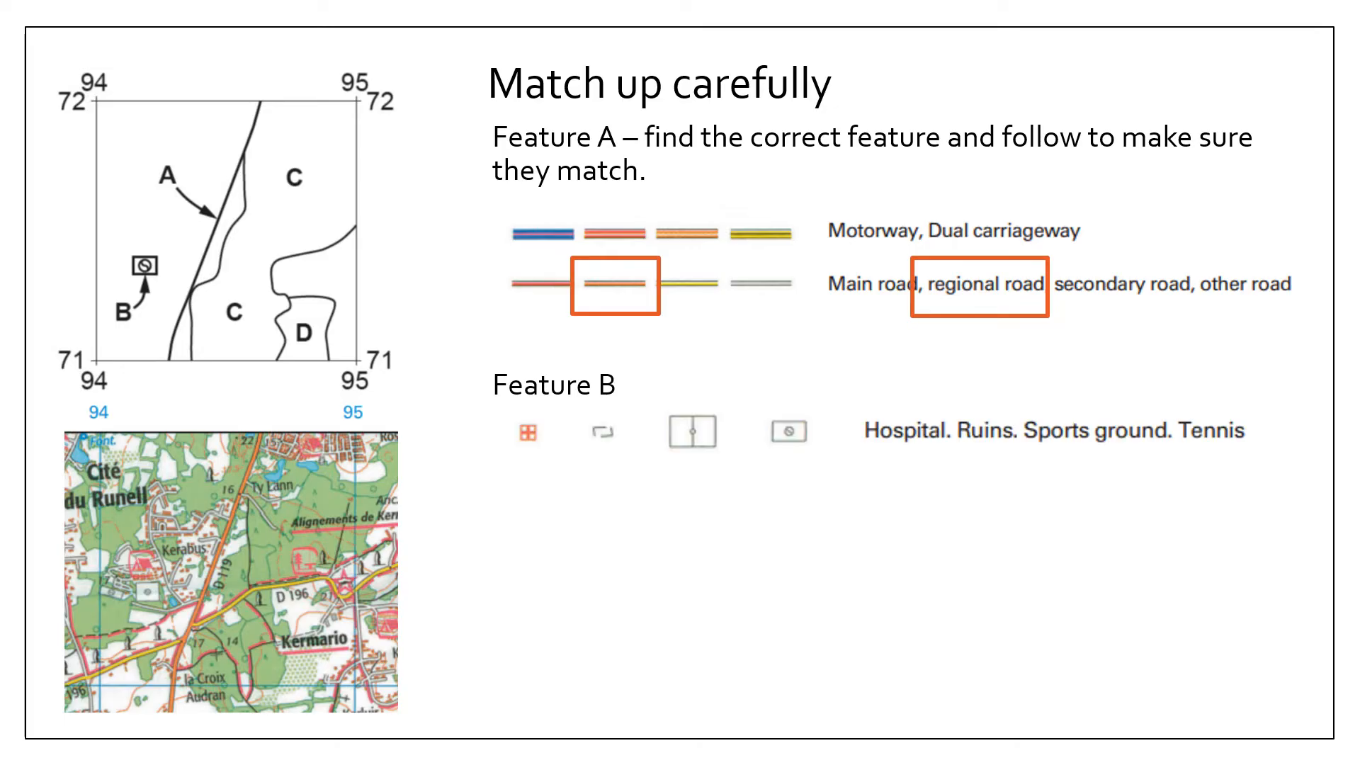
- Highlight the key entries: Tennis for Feature B and Mixed forest for Feature C
{"action": "left_click", "coordinate": [785, 431]}
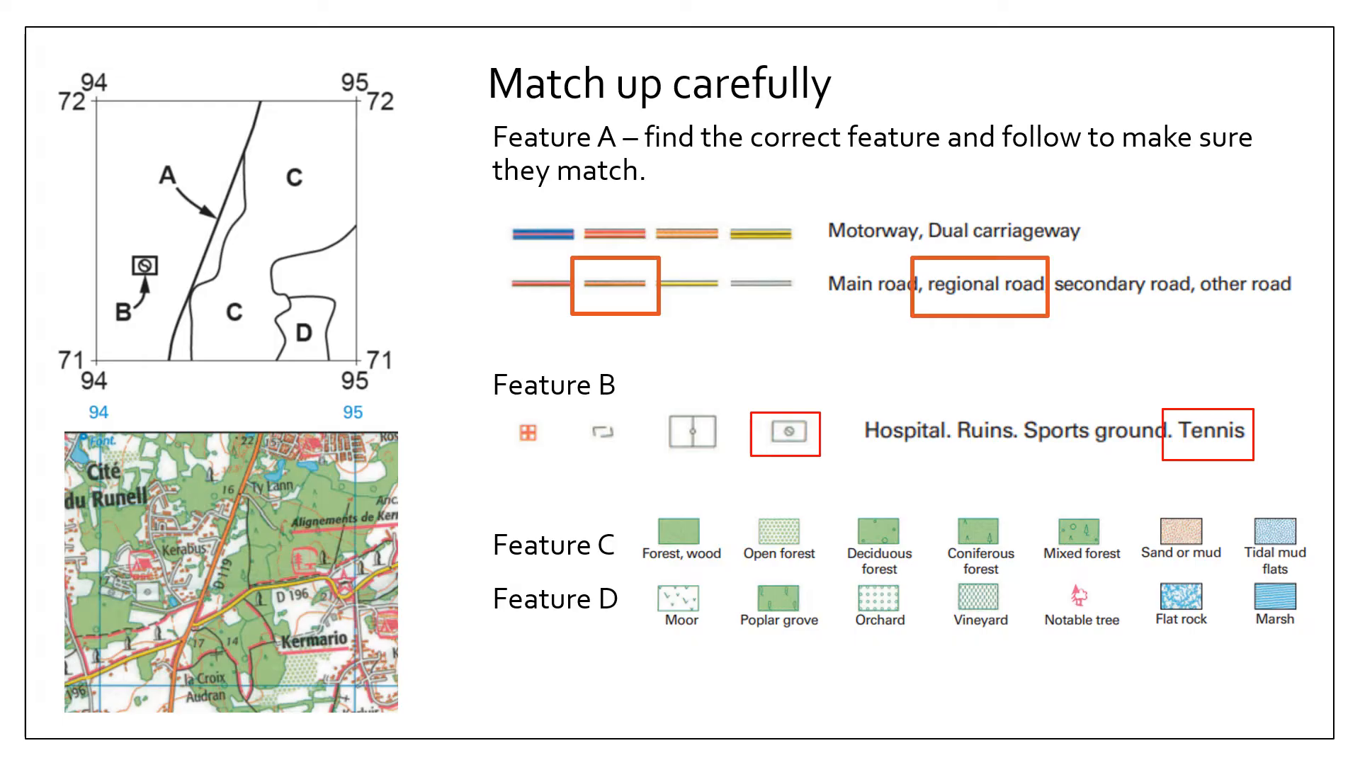
{"action": "left_click", "coordinate": [1080, 541]}
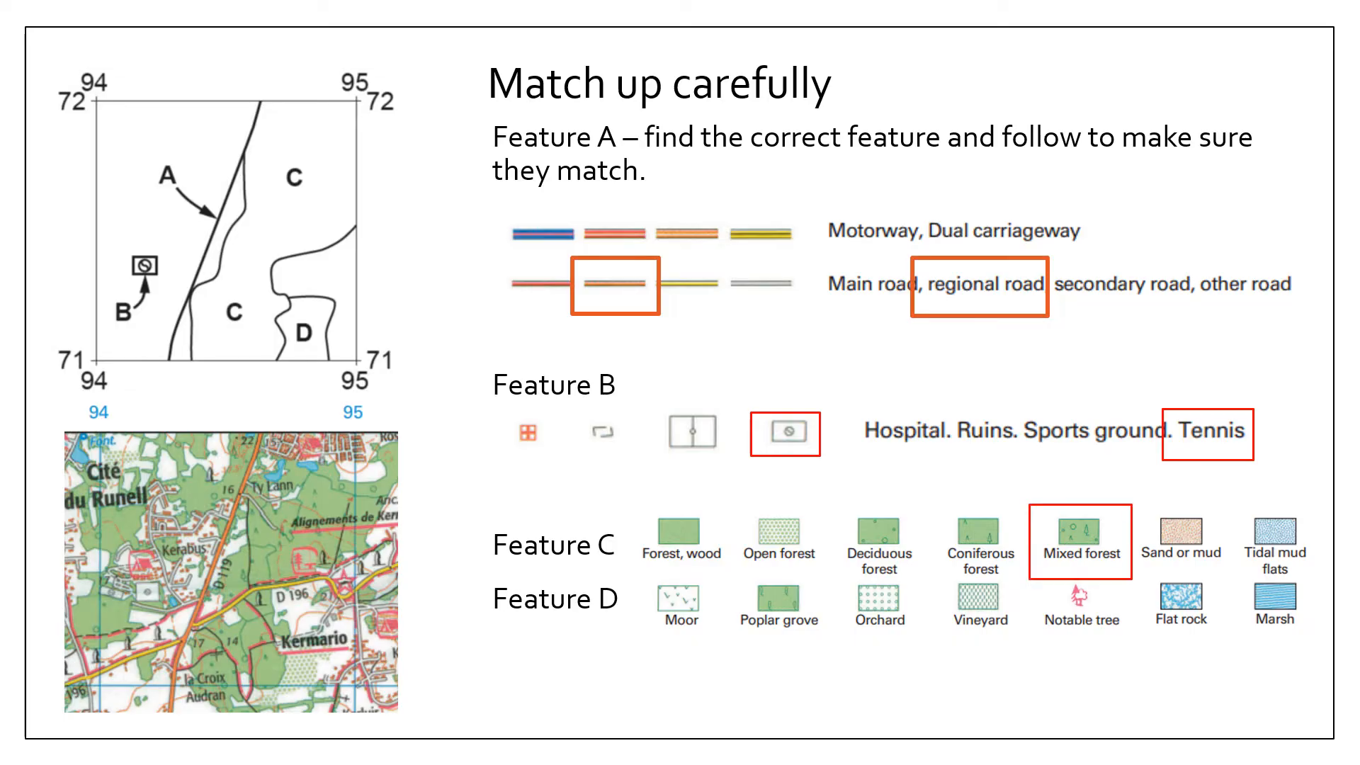
{"action": "left_click", "coordinate": [776, 536]}
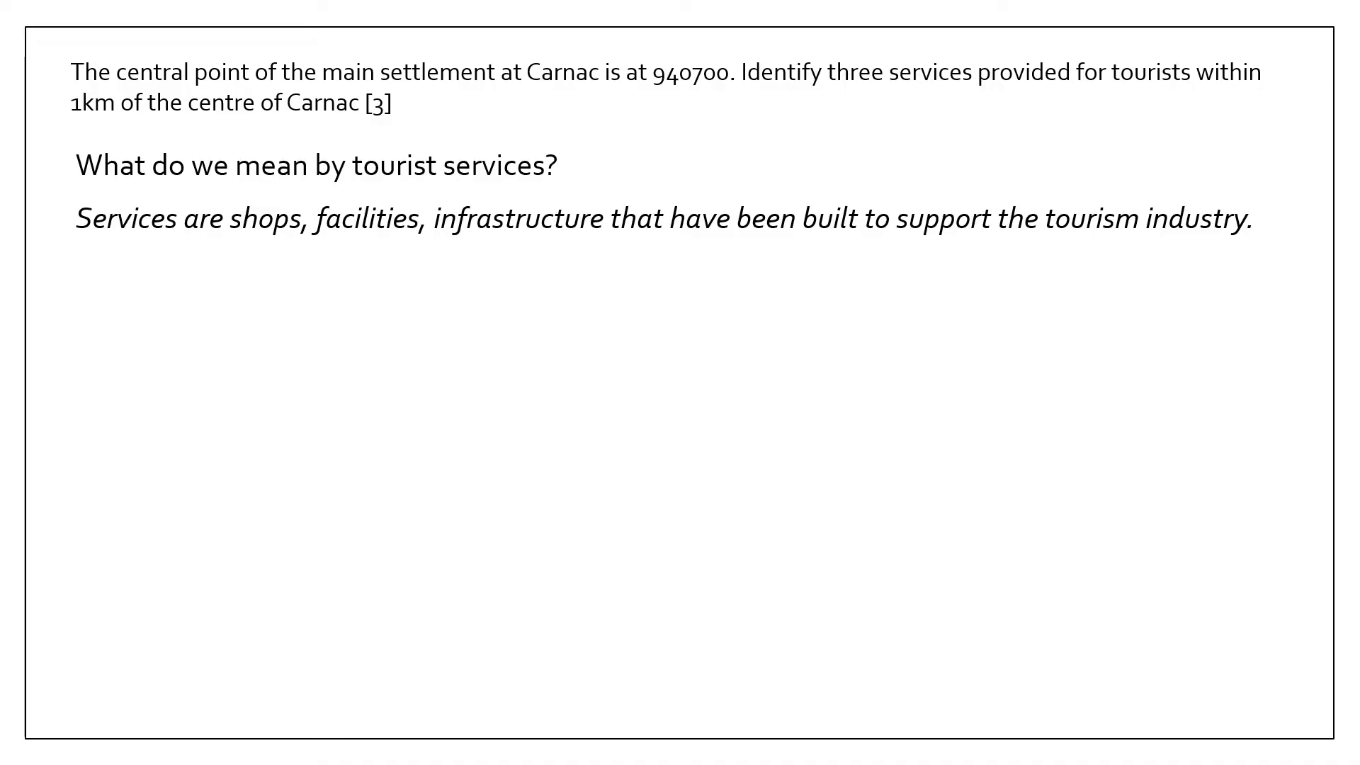
- Add 'Campsites, museums, hiking/cycling routes, hotels etc' and ask what within 1 km supports tourism
{"action": "type", "text": "Campsites, museums, hiking/cycling routes, hotels etc"}
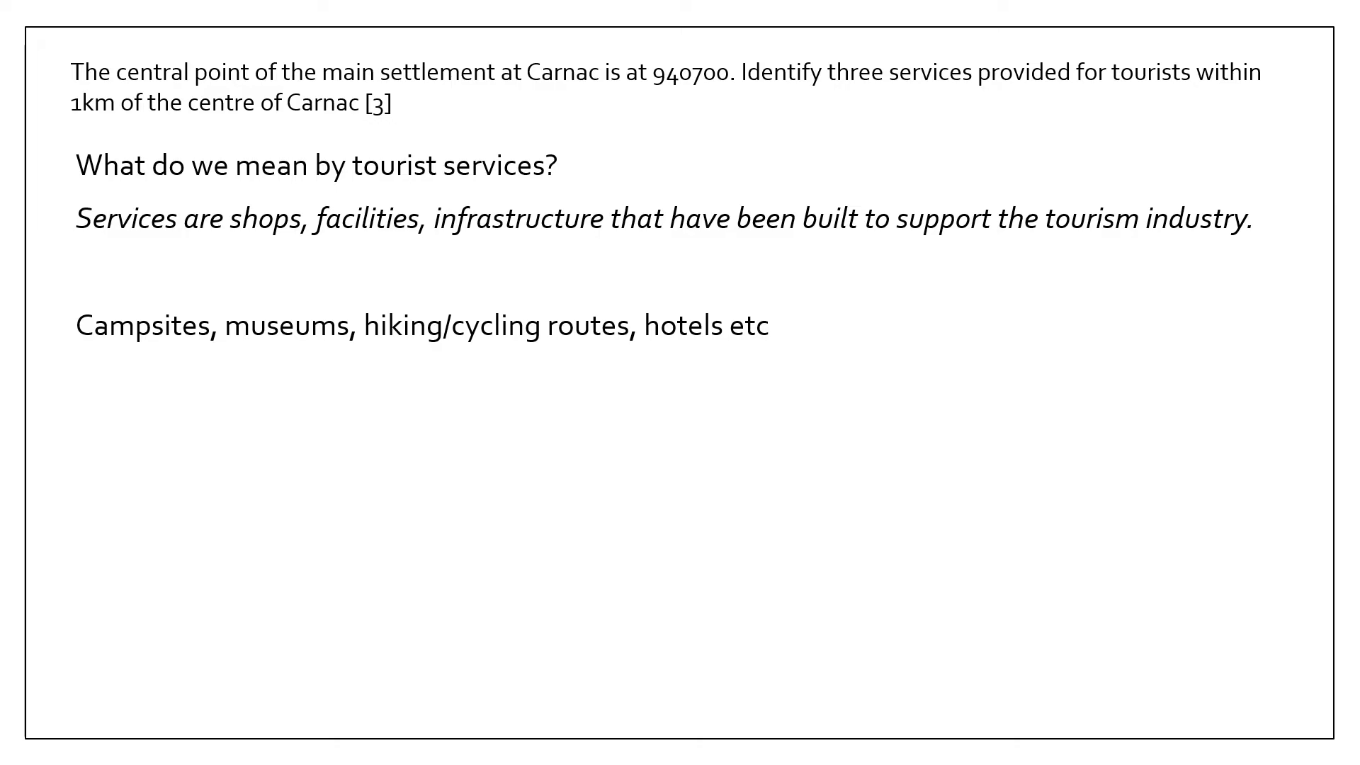
{"action": "type", "text": "What can we see within 1 km that would support tourism?"}
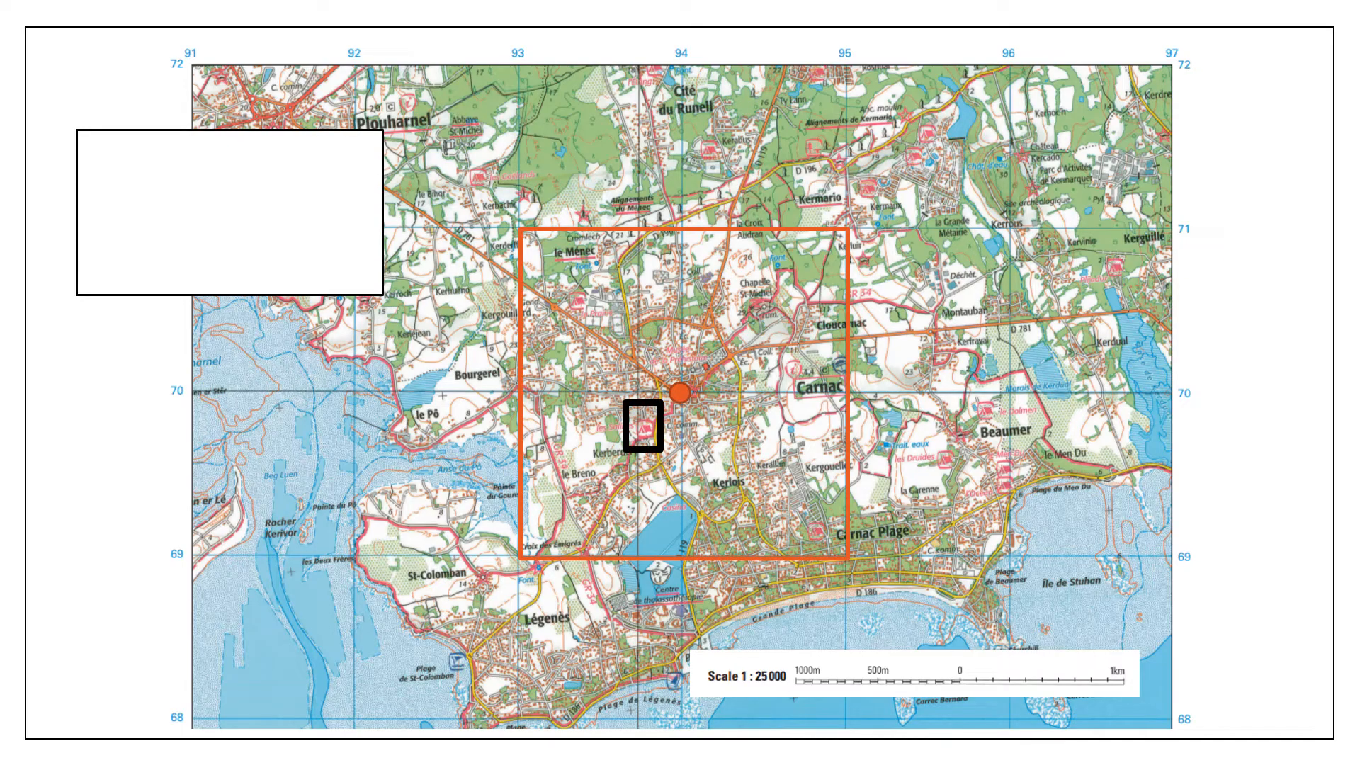
- List '1. Campsite' and box the Tourist information centre beside the Carnac label
{"action": "type", "text": "1.\tCampsite"}
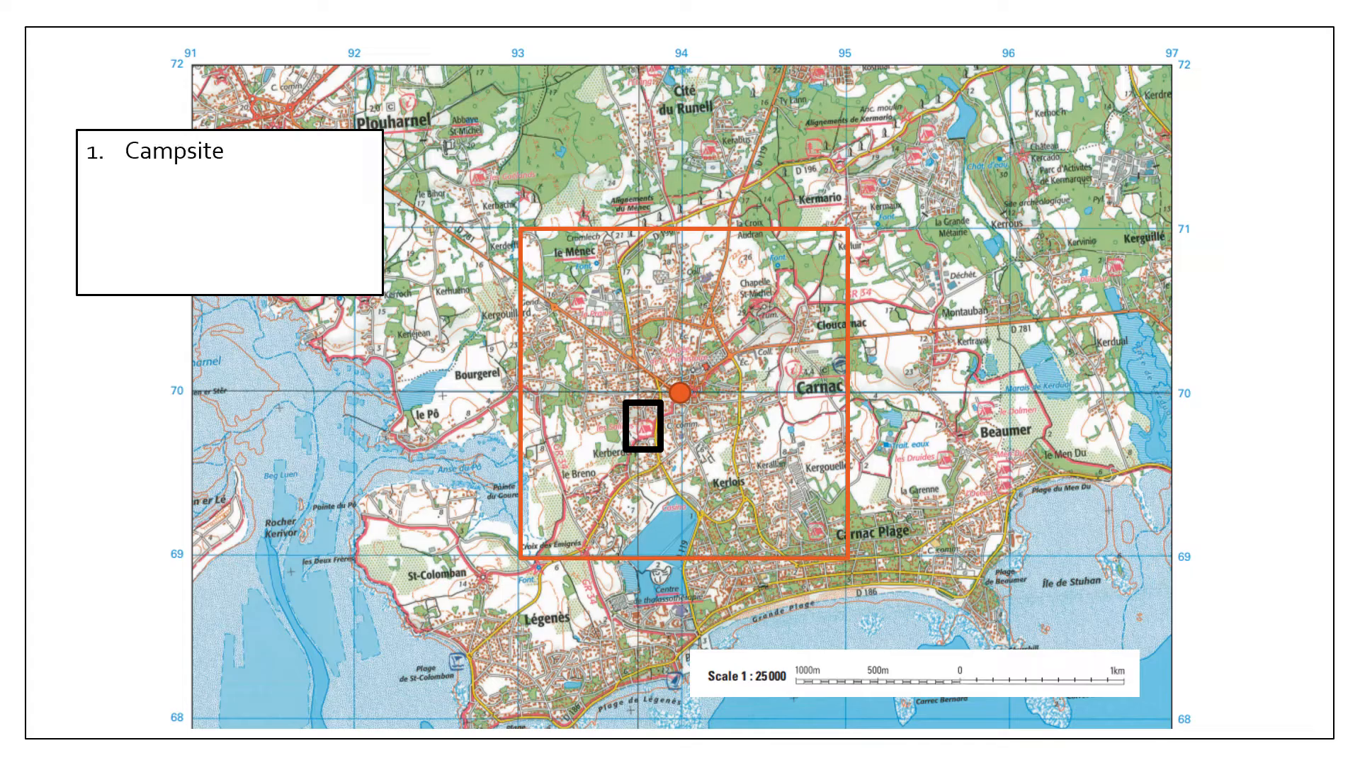
{"action": "left_click", "coordinate": [819, 383]}
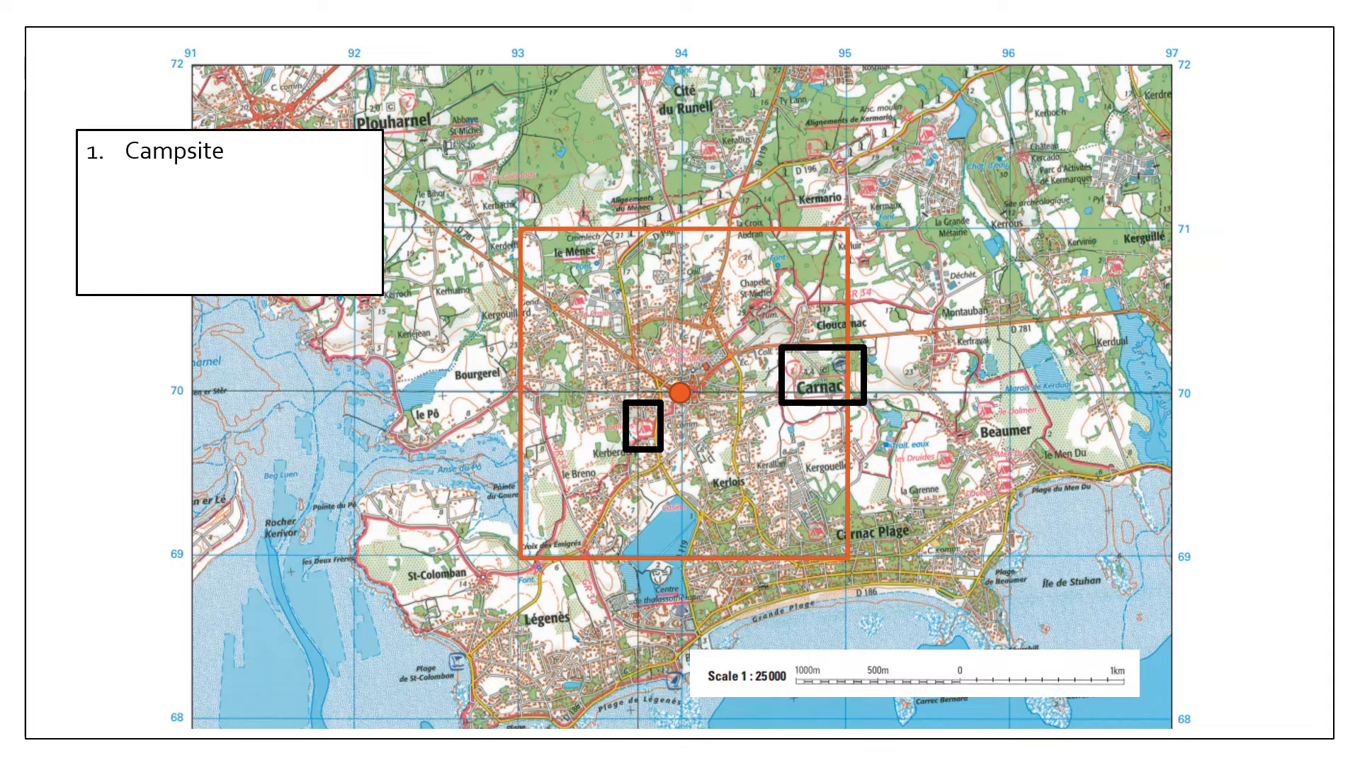
{"action": "type", "text": "Tourist information centre"}
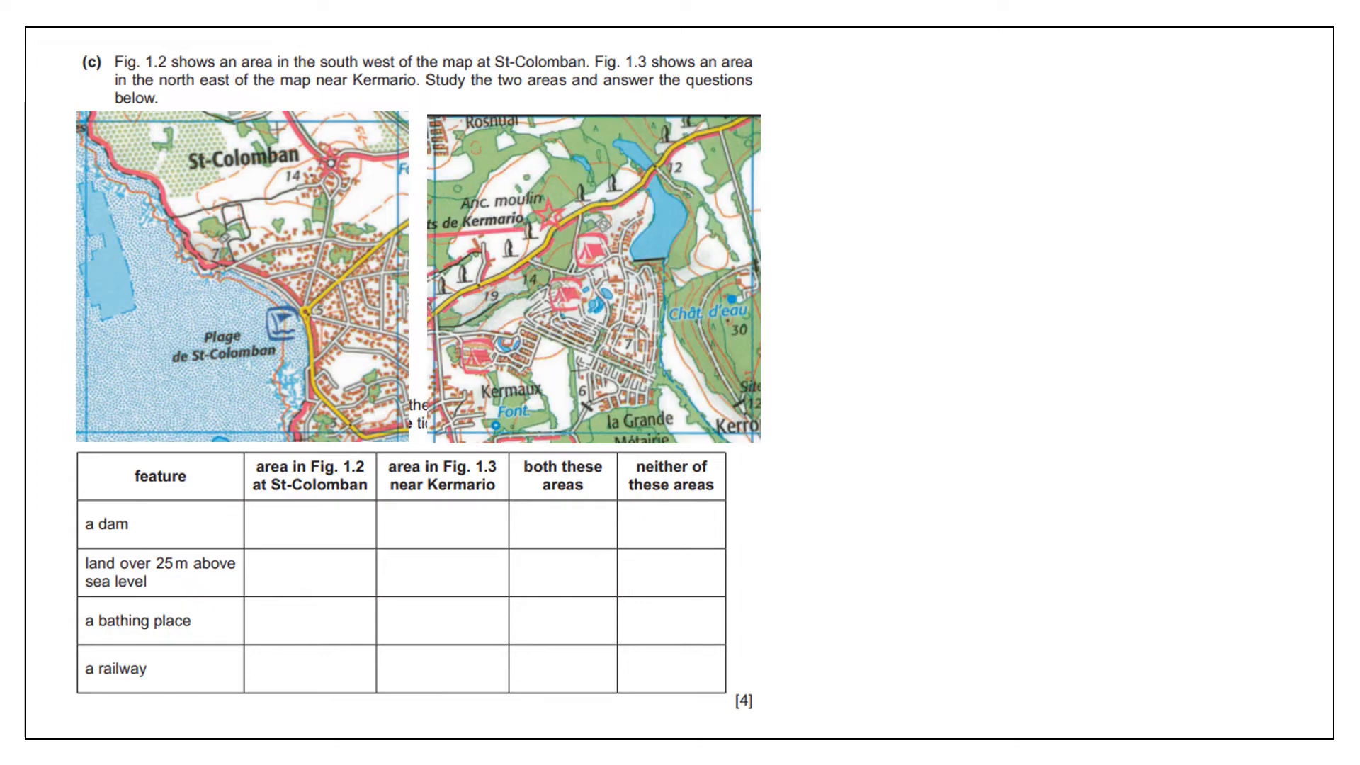
- Record the dam near Kermario and add 'Land over 25 m above sea level'
{"action": "type", "text": "Dam"}
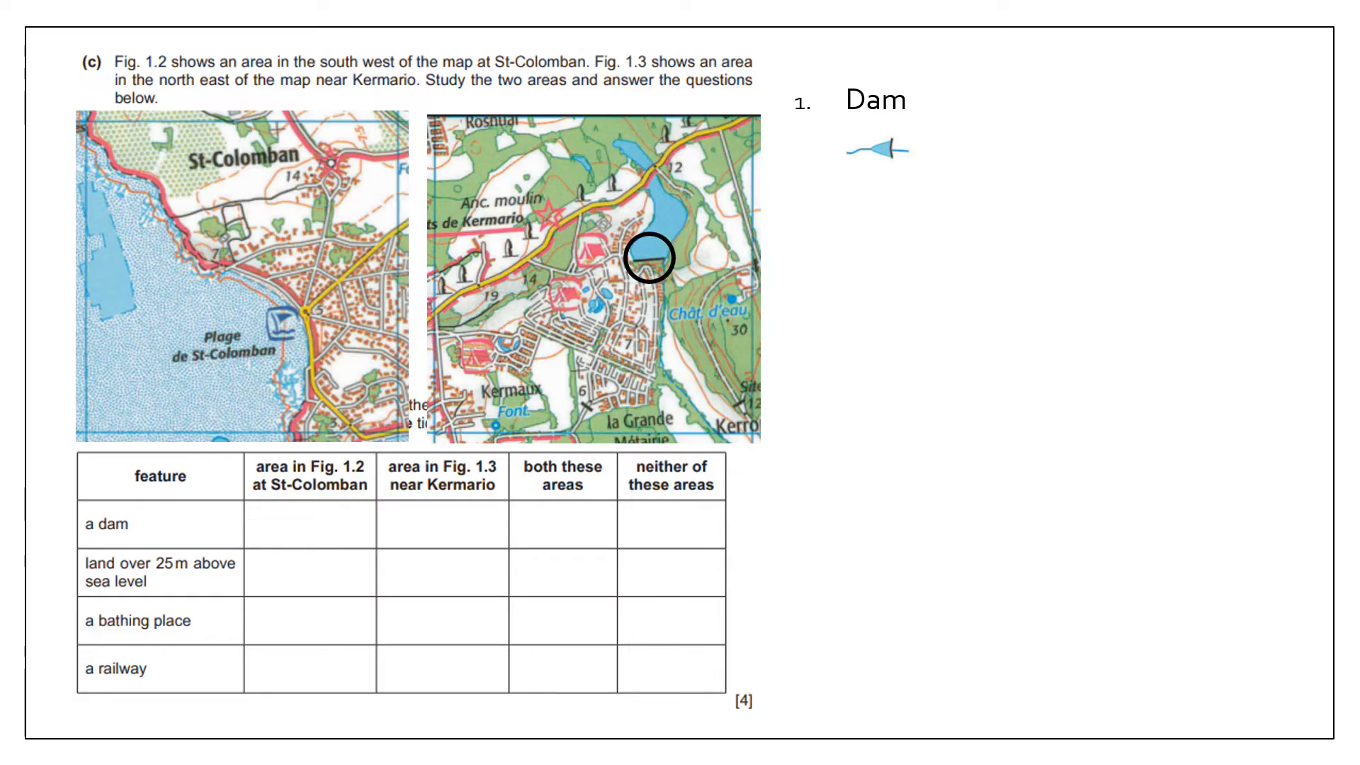
{"action": "left_click", "coordinate": [442, 524]}
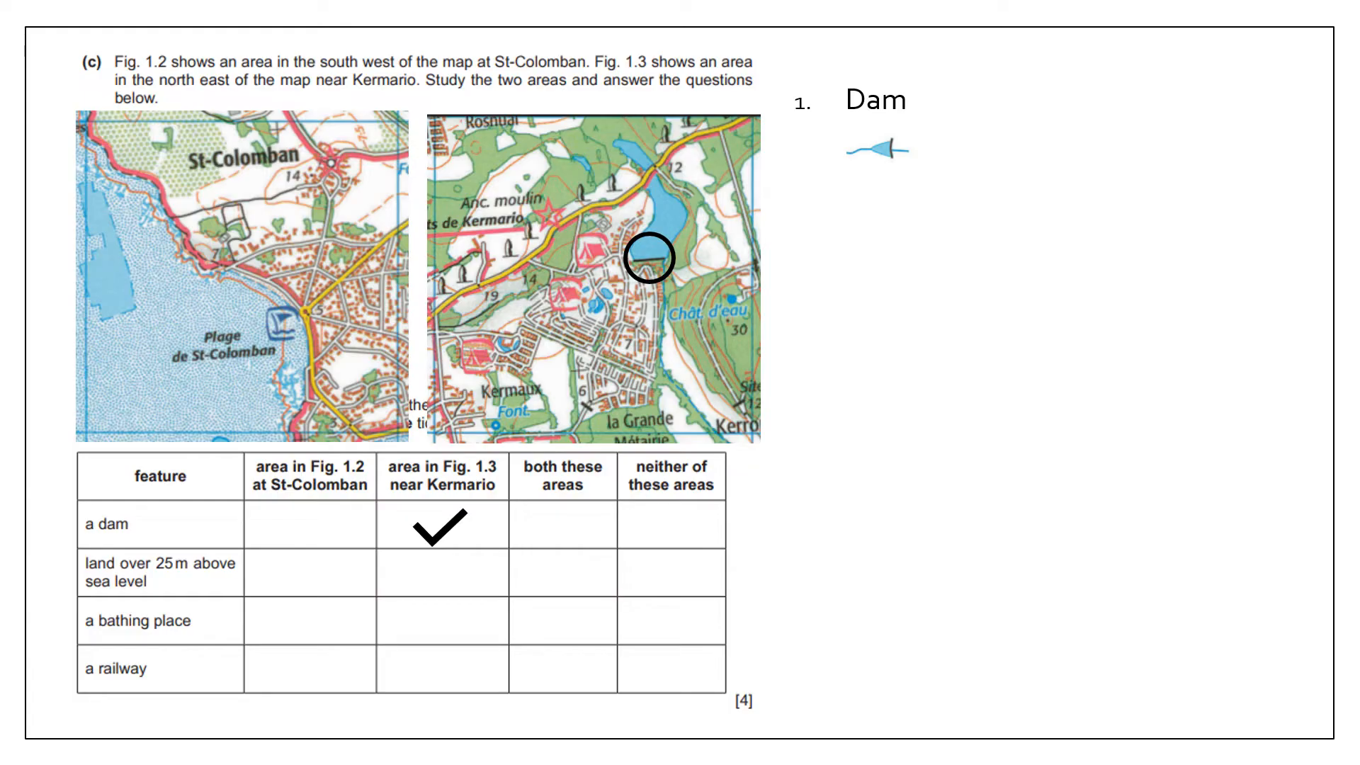
{"action": "type", "text": "Land over 25 m above sea level"}
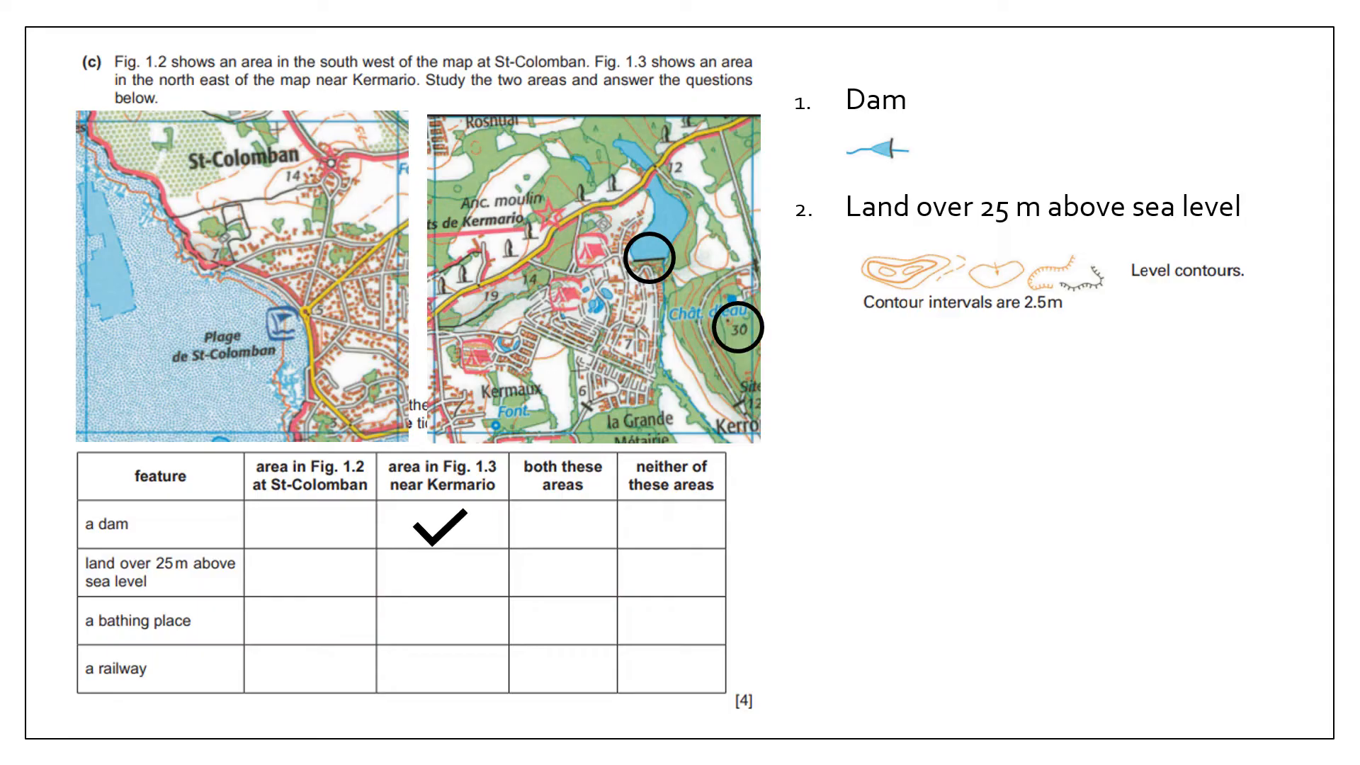
- Reveal the high-land and bathing-place ticks with their key symbols and circled locations
{"action": "left_click", "coordinate": [431, 587]}
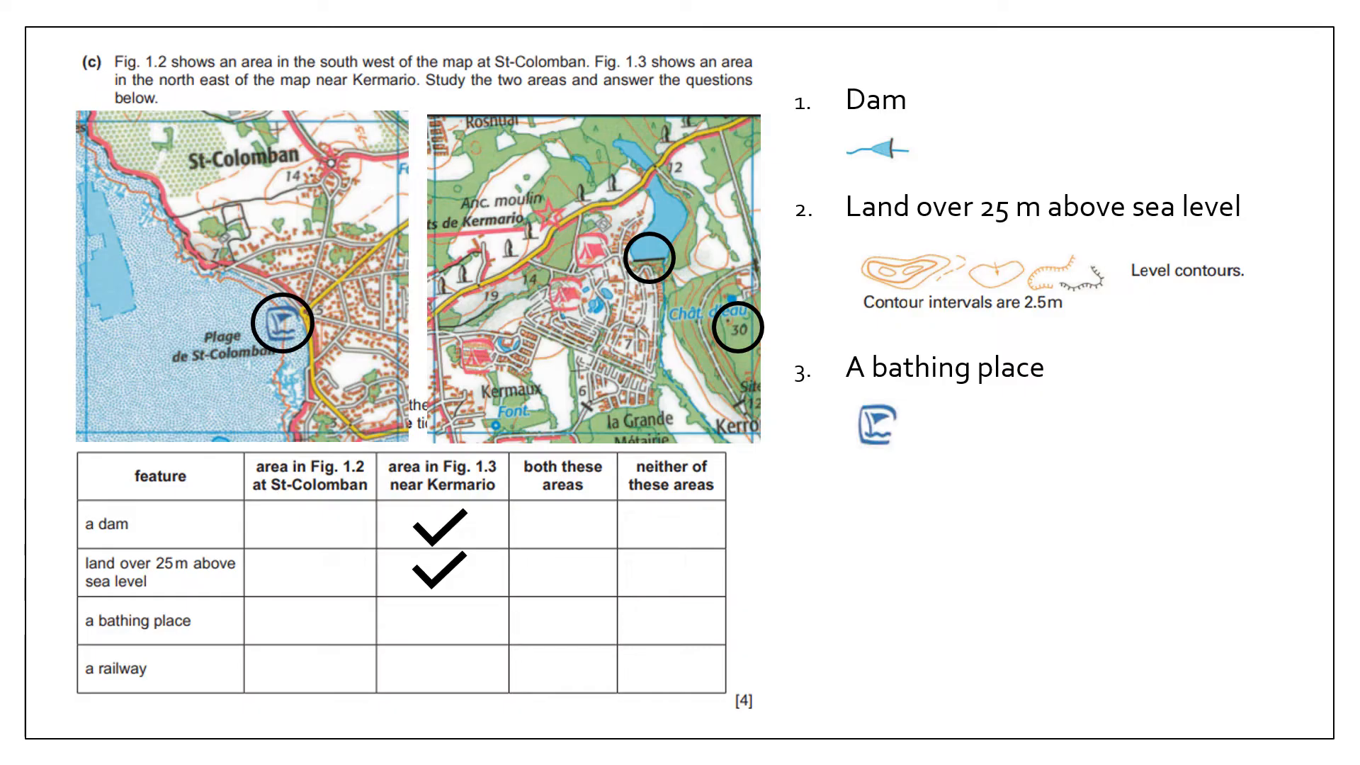
{"action": "left_click", "coordinate": [297, 621]}
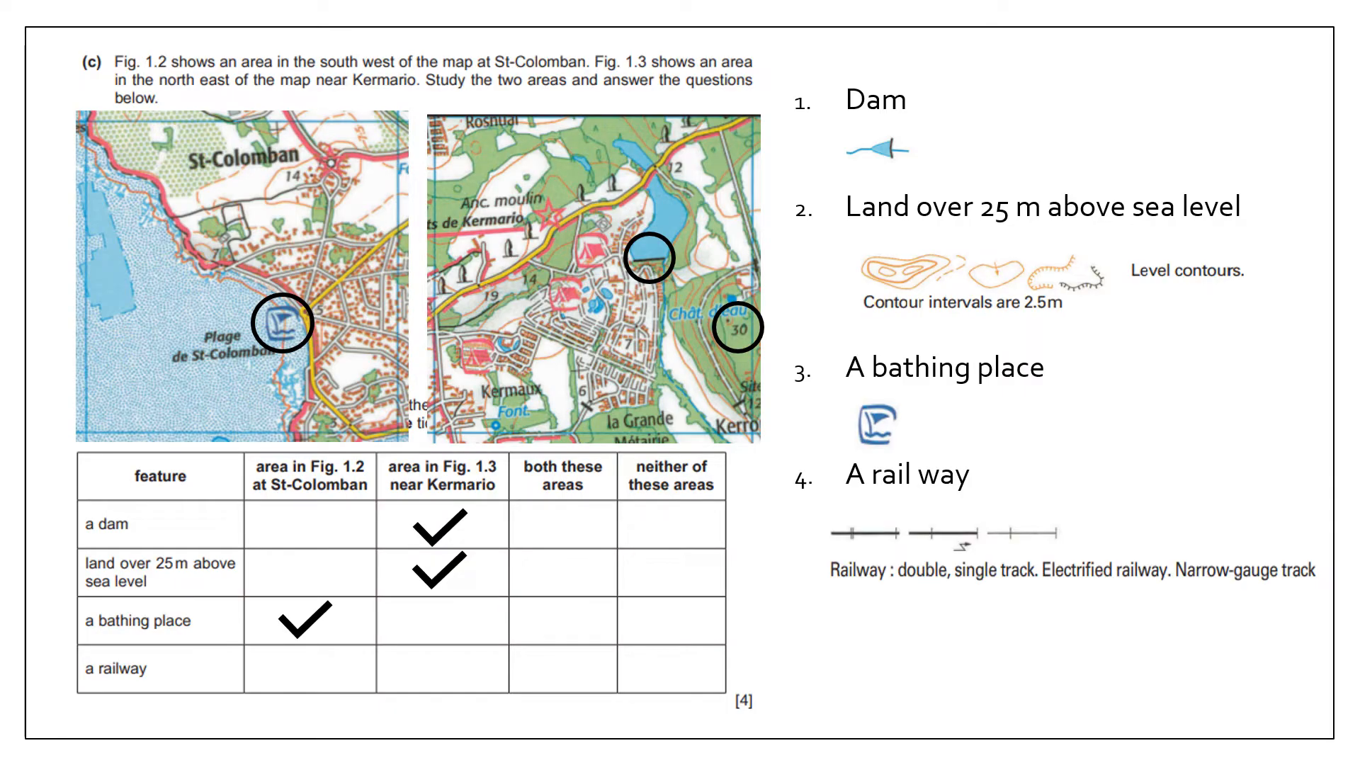
{"action": "left_click", "coordinate": [659, 665]}
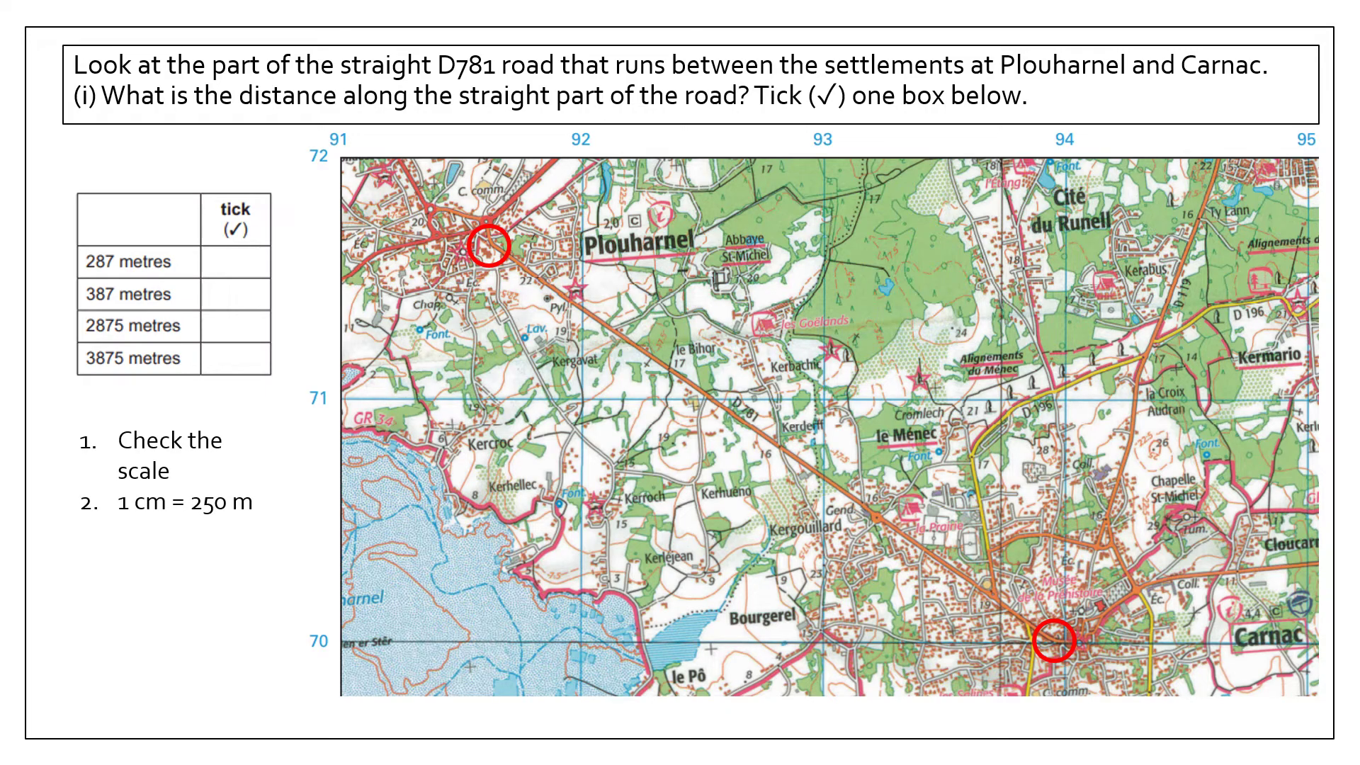
- Work the distance as 4 cm = 1 km, 11.6 cm, 11.6 x 250 m = 2900 metres
{"action": "type", "text": "4 cm = 1 km"}
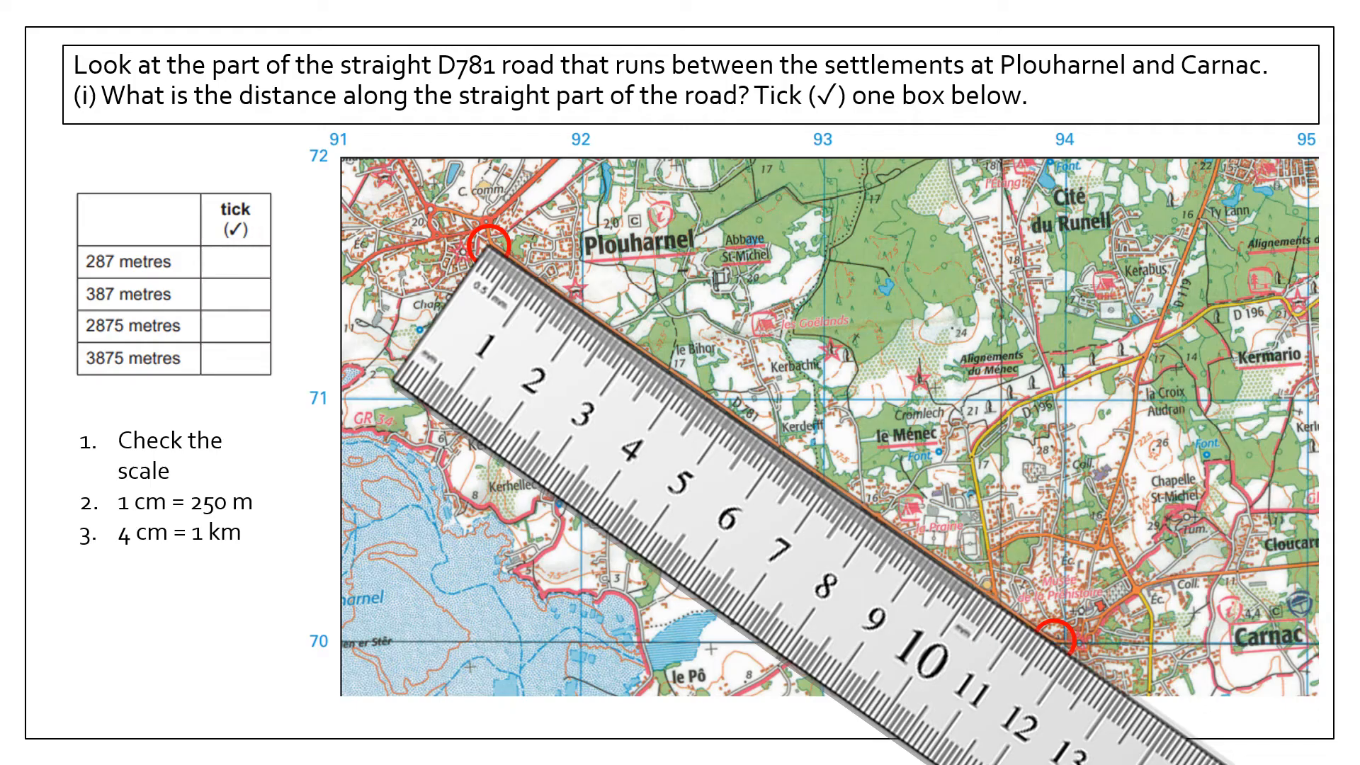
{"action": "type", "text": "11.6 cm"}
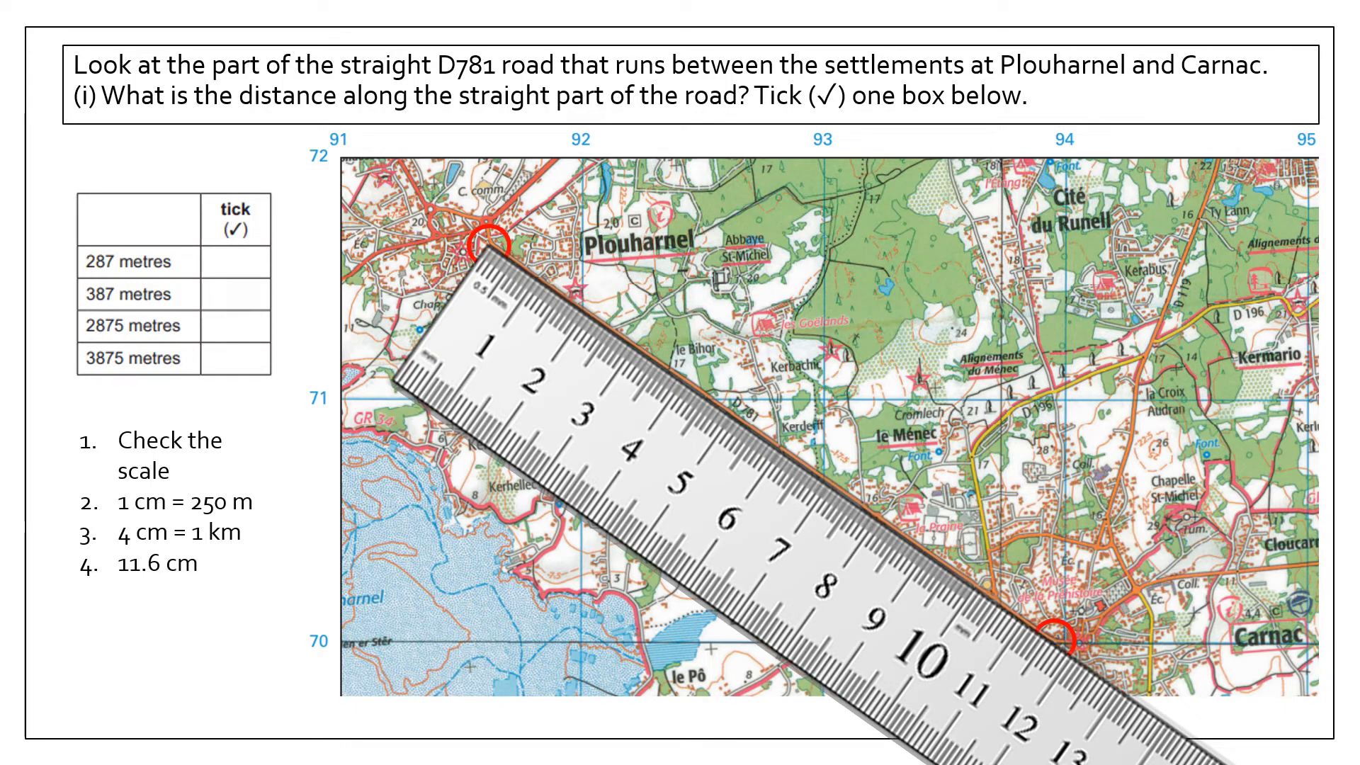
{"action": "type", "text": "11.6 x 250 m"}
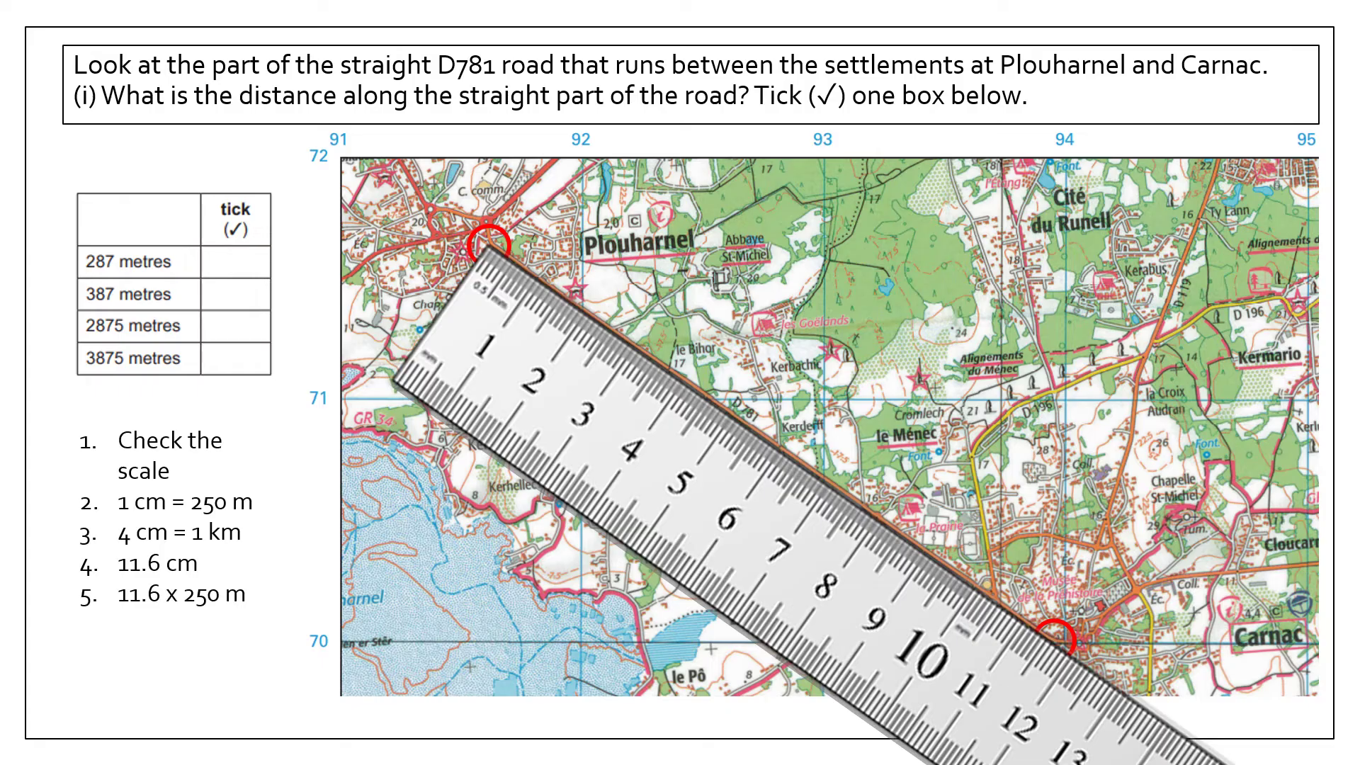
{"action": "type", "text": "2900 metres"}
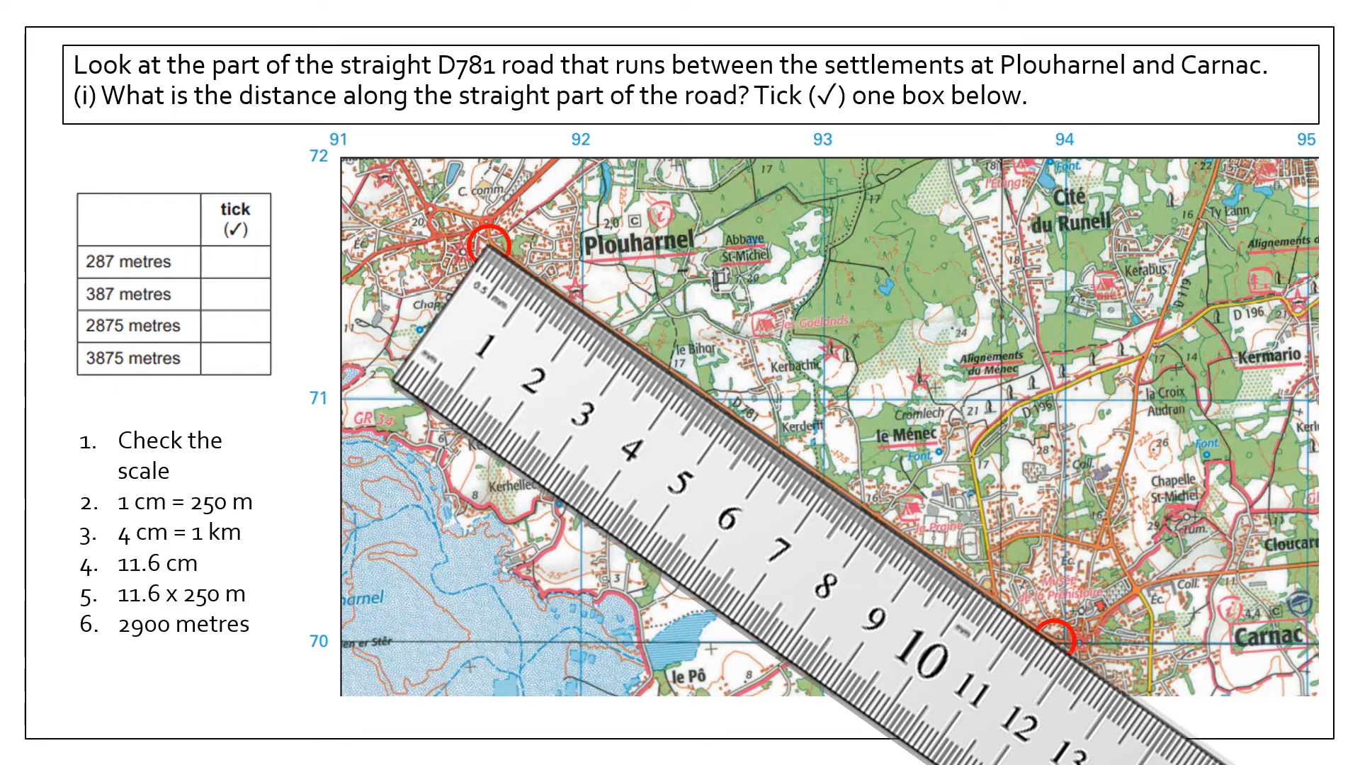
{"action": "left_click", "coordinate": [234, 326]}
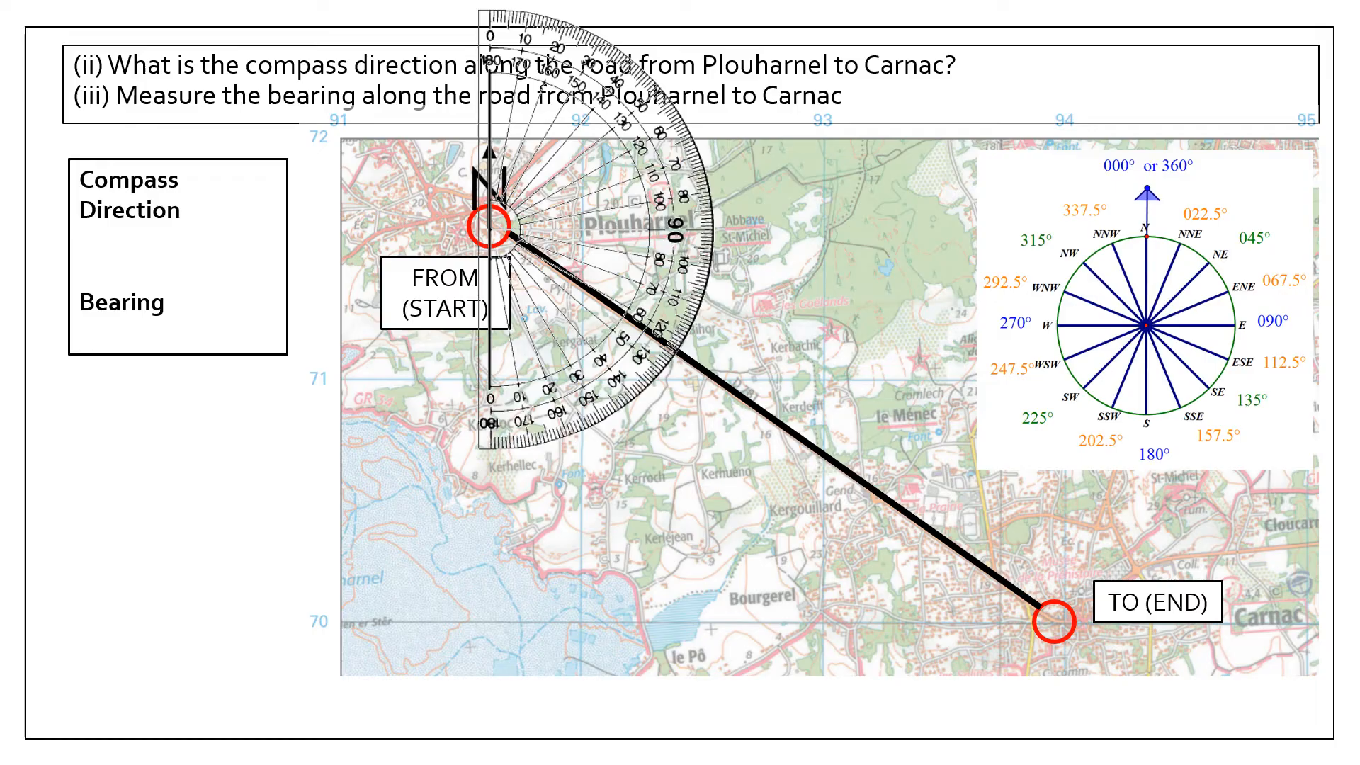
- Record the bearing as 124 degrees and the direction as East South East
{"action": "type", "text": "124 degress"}
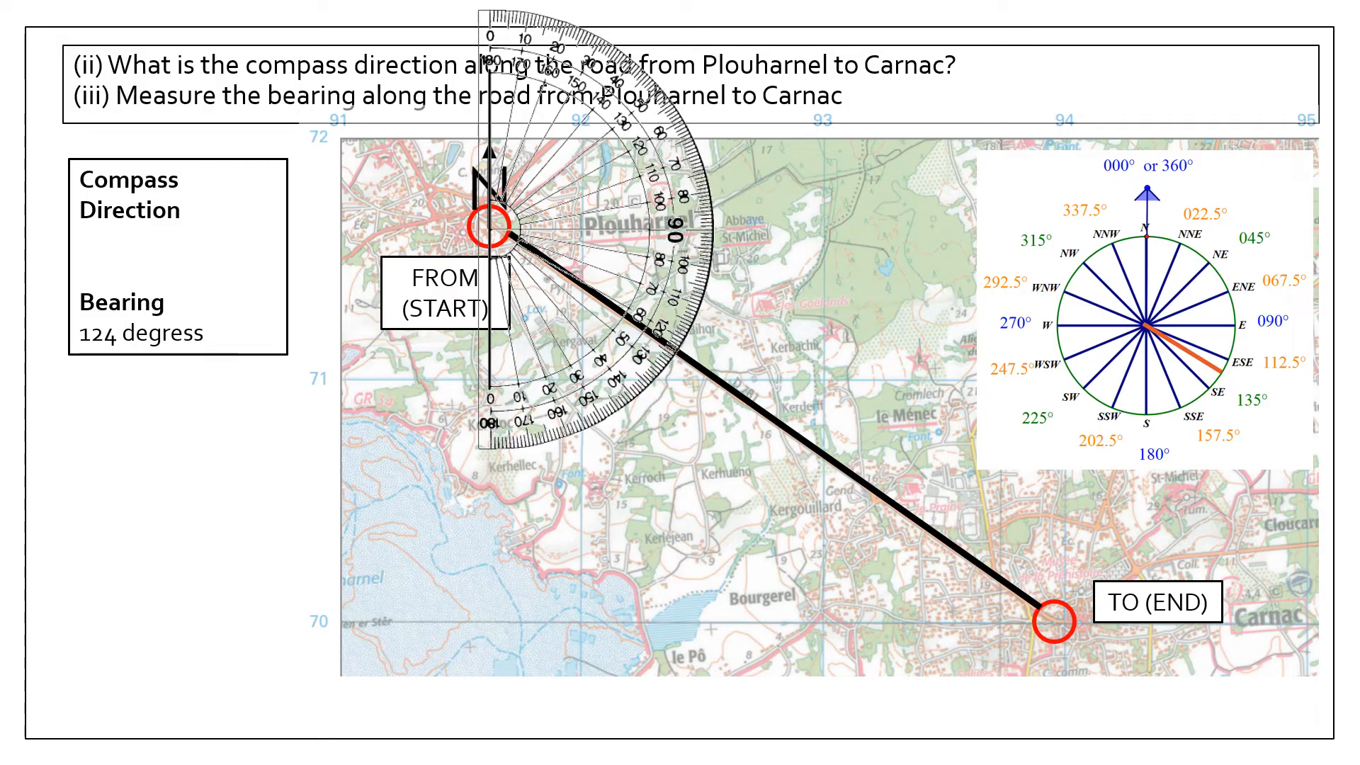
{"action": "type", "text": "East South East"}
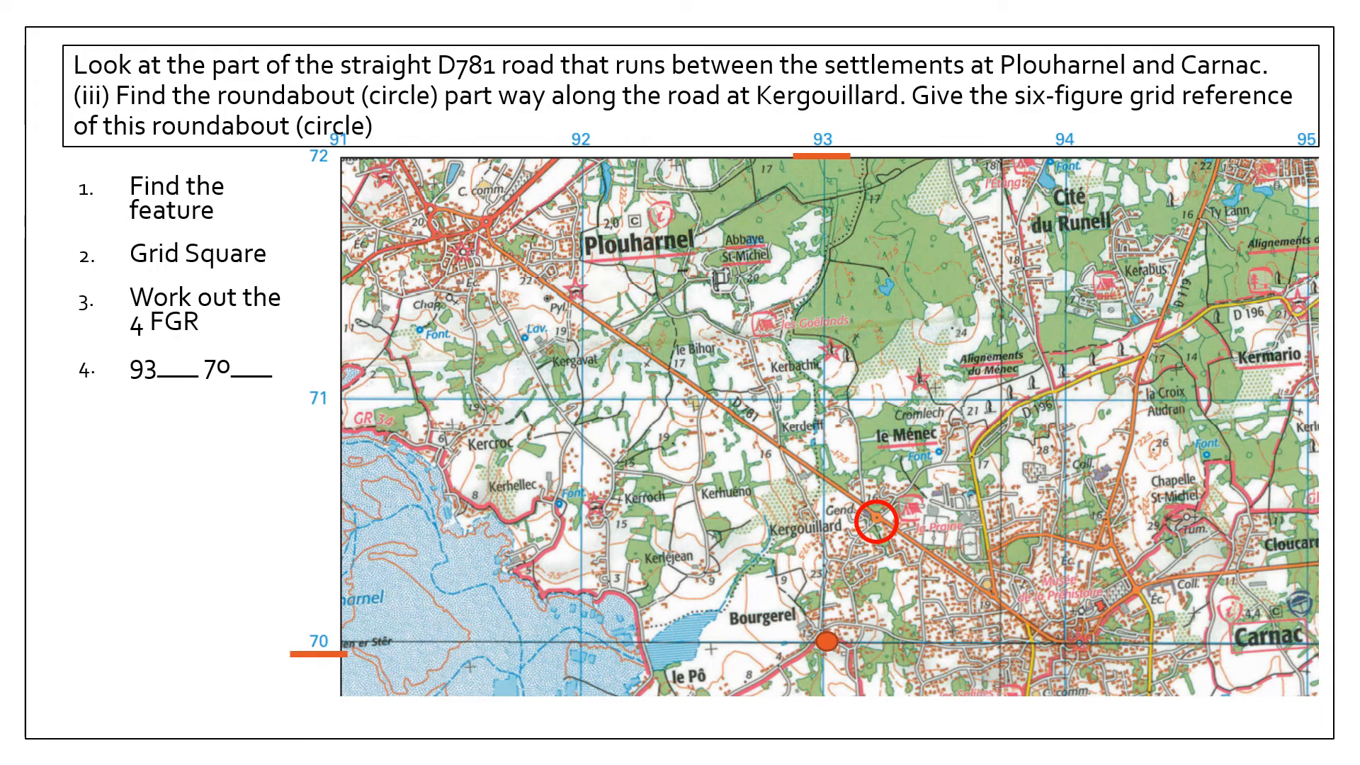
- Add the 6FGR steps ('4 mm = 1 point'), line the roundabout to the ruler and note 0.9 cm /4 = approx. 2
{"action": "type", "text": "3 and 6 number"}
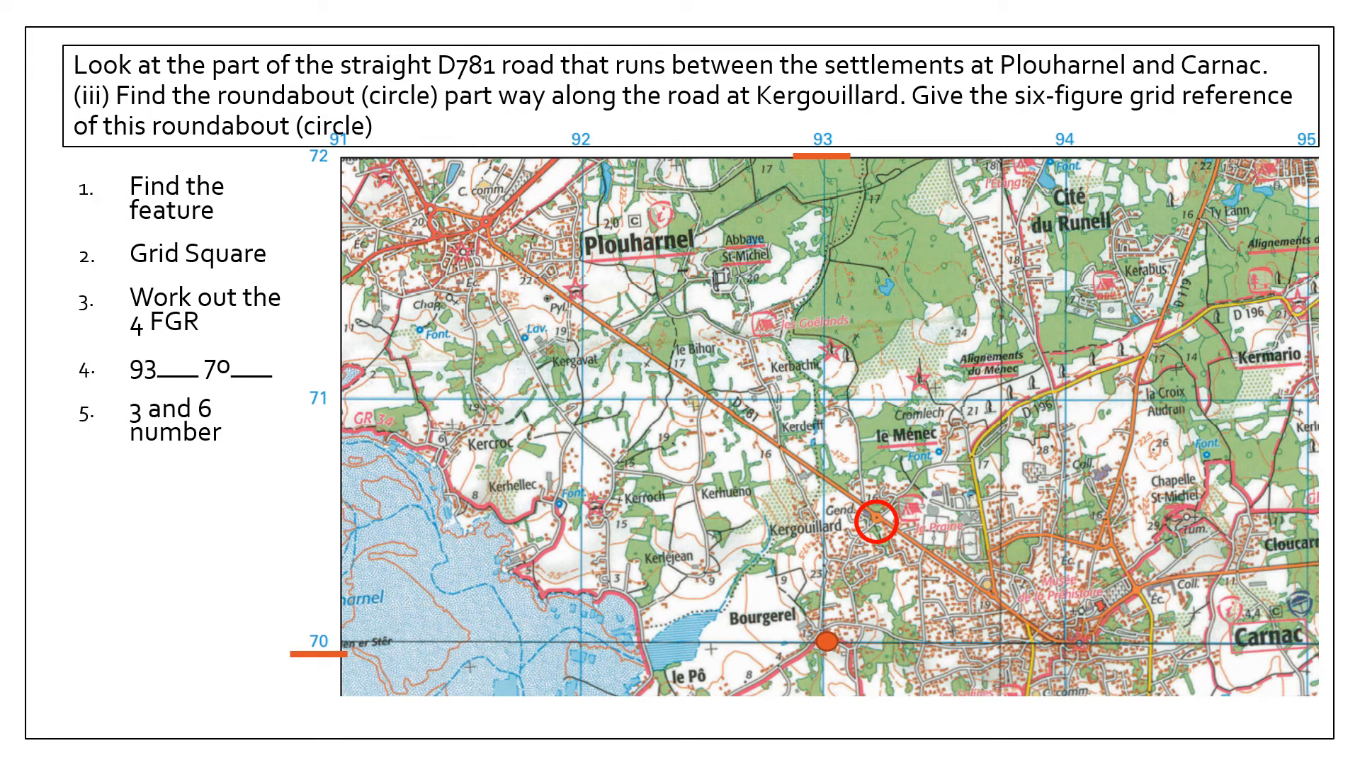
{"action": "type", "text": "For 6FGR 4 mm = 1 point"}
{"action": "type", "text": "93__"}
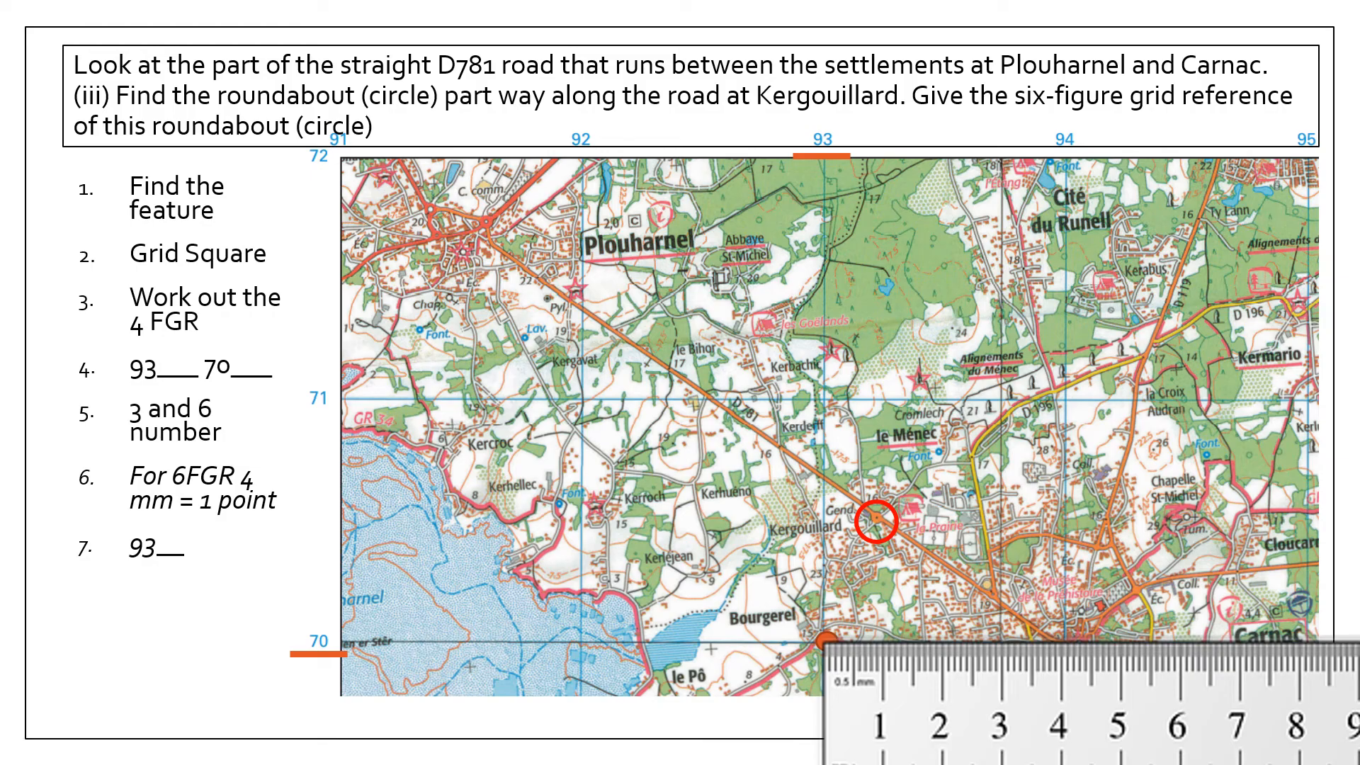
{"action": "left_click_drag", "start_coordinate": [883, 529], "coordinate": [883, 646]}
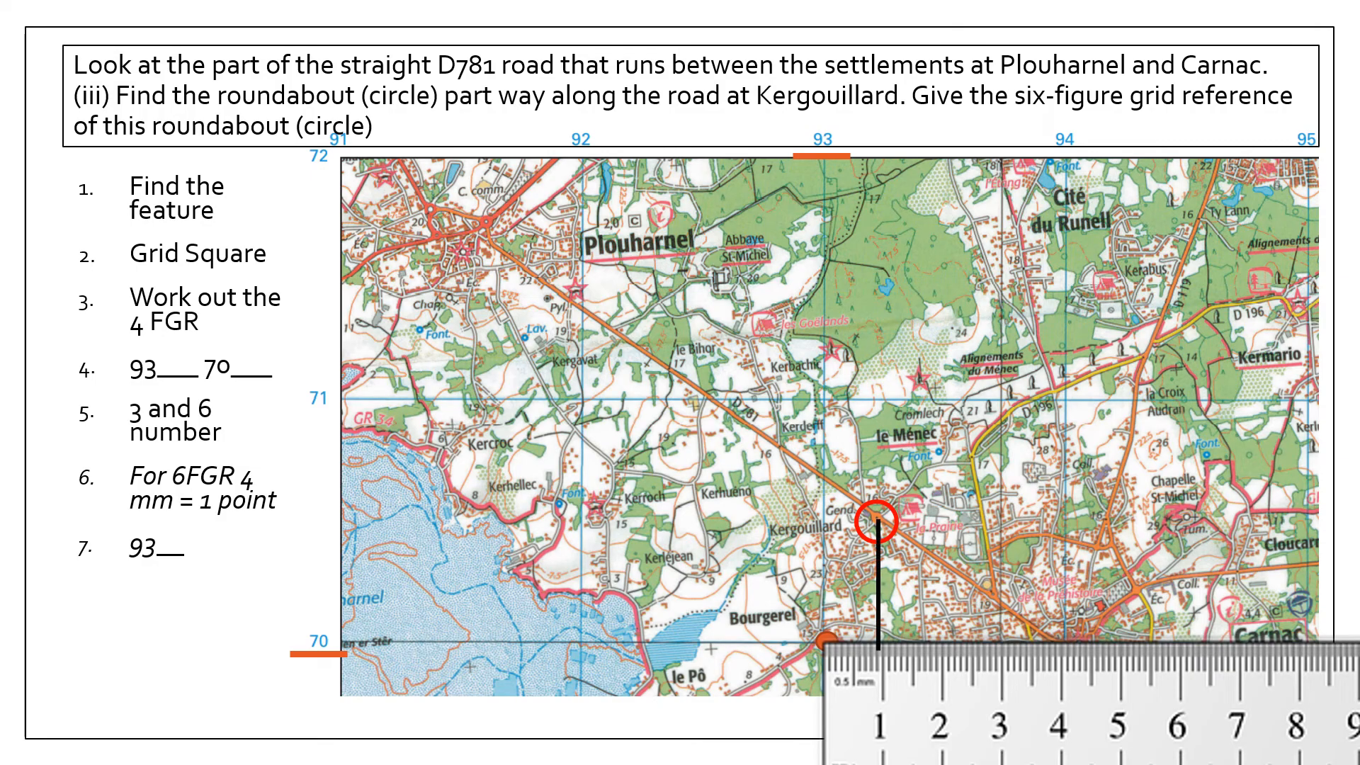
{"action": "type", "text": "0.9 cm /4 = approx. 2"}
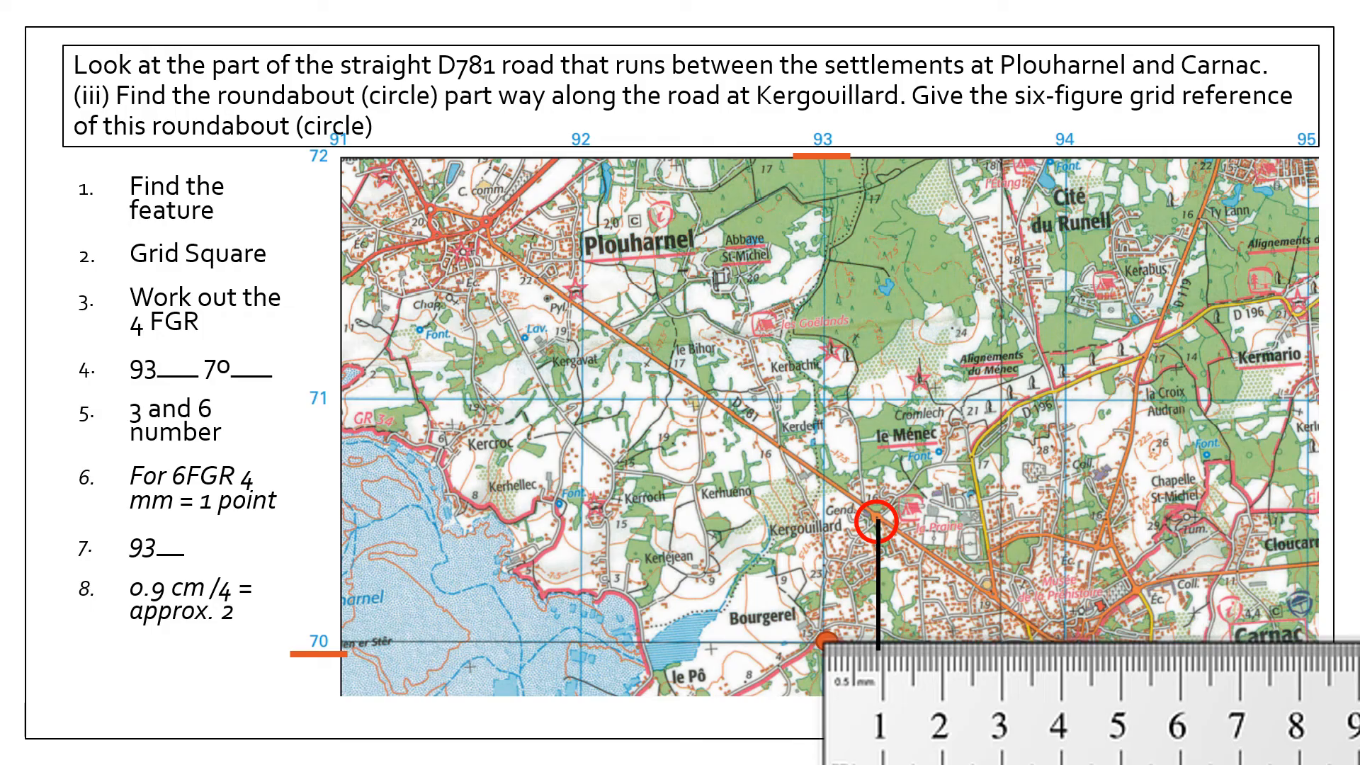
- Record the easting as 932 and start the reference 932 70
{"action": "type", "text": "932"}
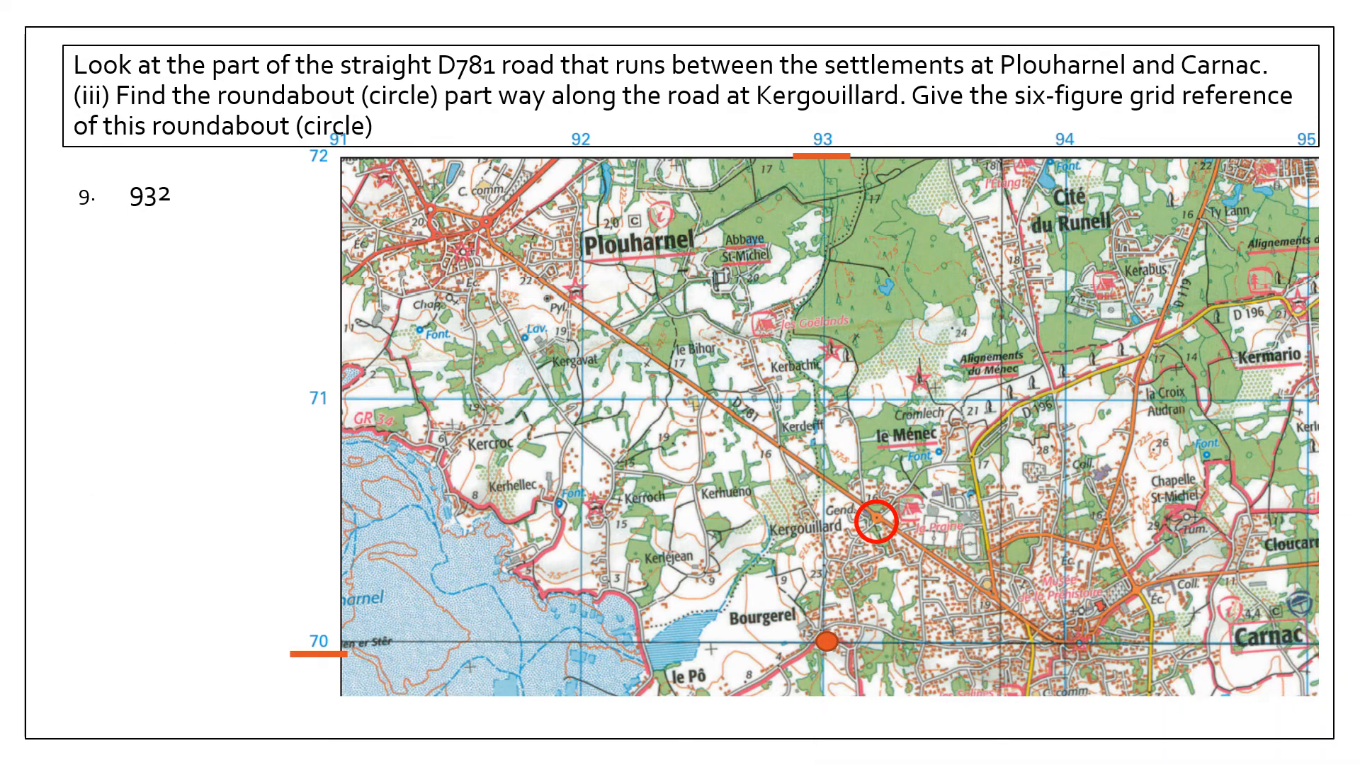
{"action": "type", "text": "932 70___"}
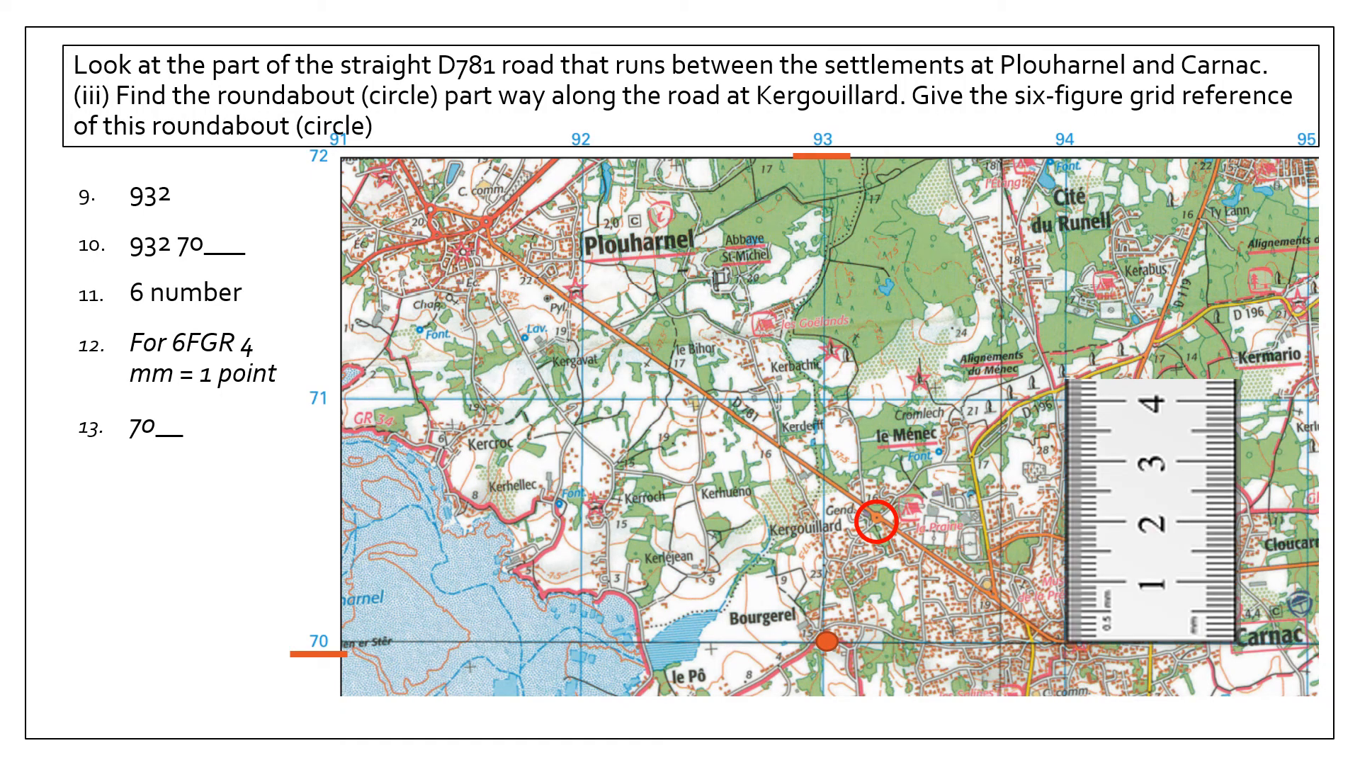
- Measure the northing as 2.1 cm /4 = 5 giving 705, and state the answer 932 705
{"action": "left_click_drag", "start_coordinate": [880, 521], "coordinate": [1106, 521]}
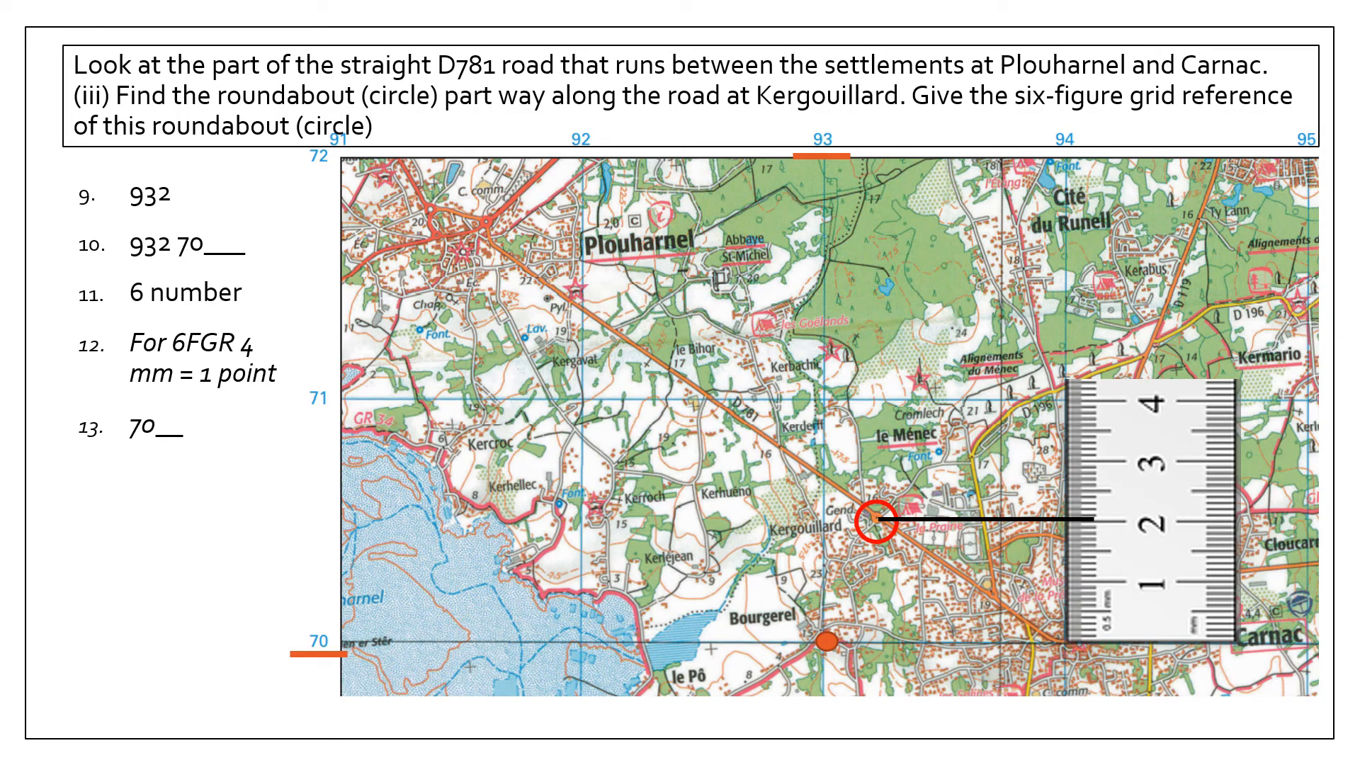
{"action": "type", "text": "2.1 cm /4 = 5"}
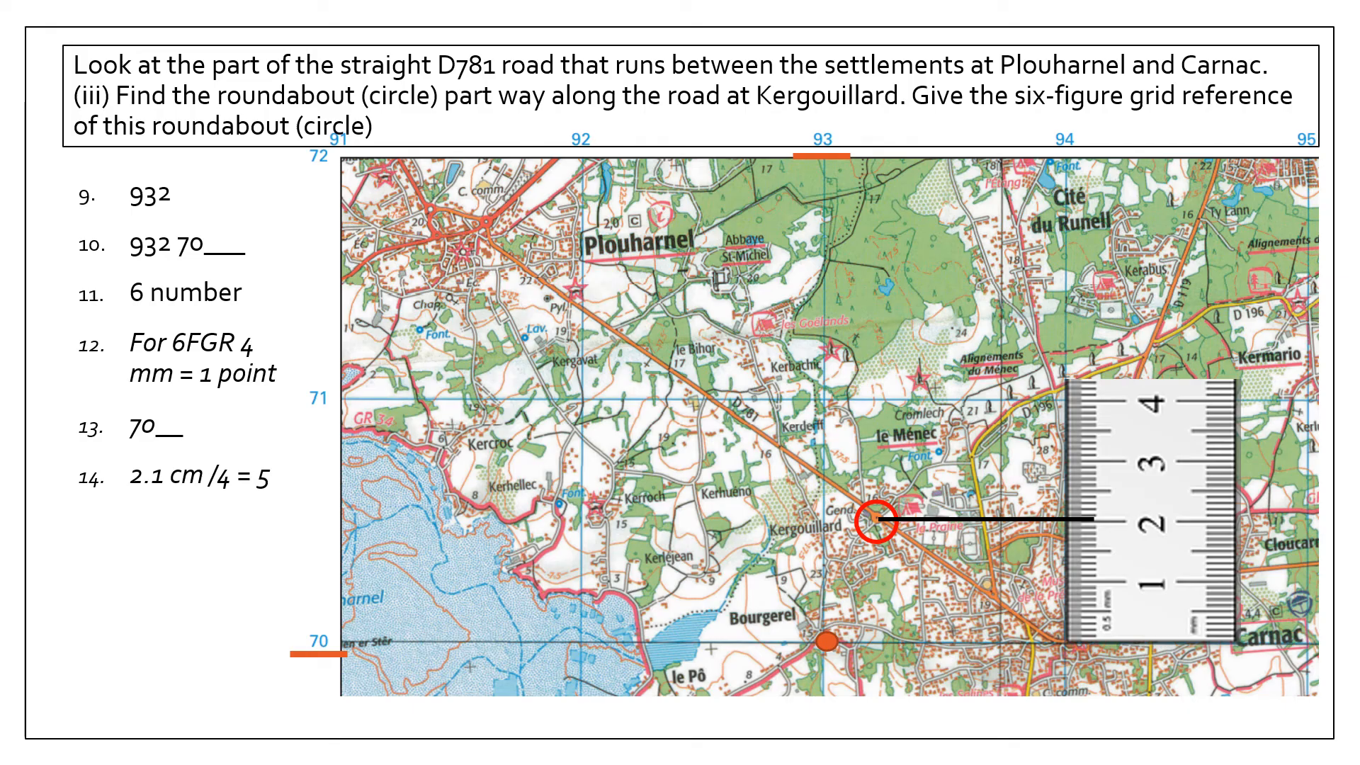
{"action": "type", "text": "705"}
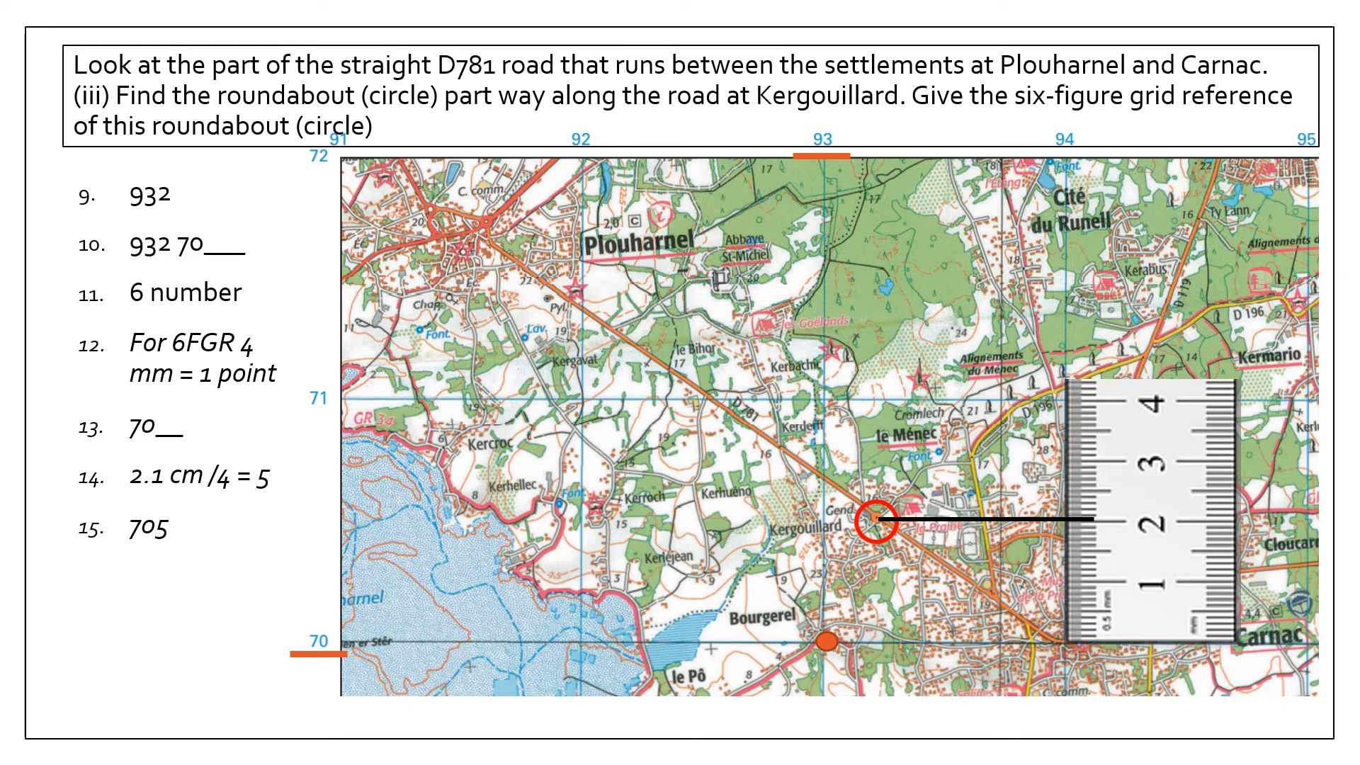
{"action": "type", "text": "Answer – 932 705"}
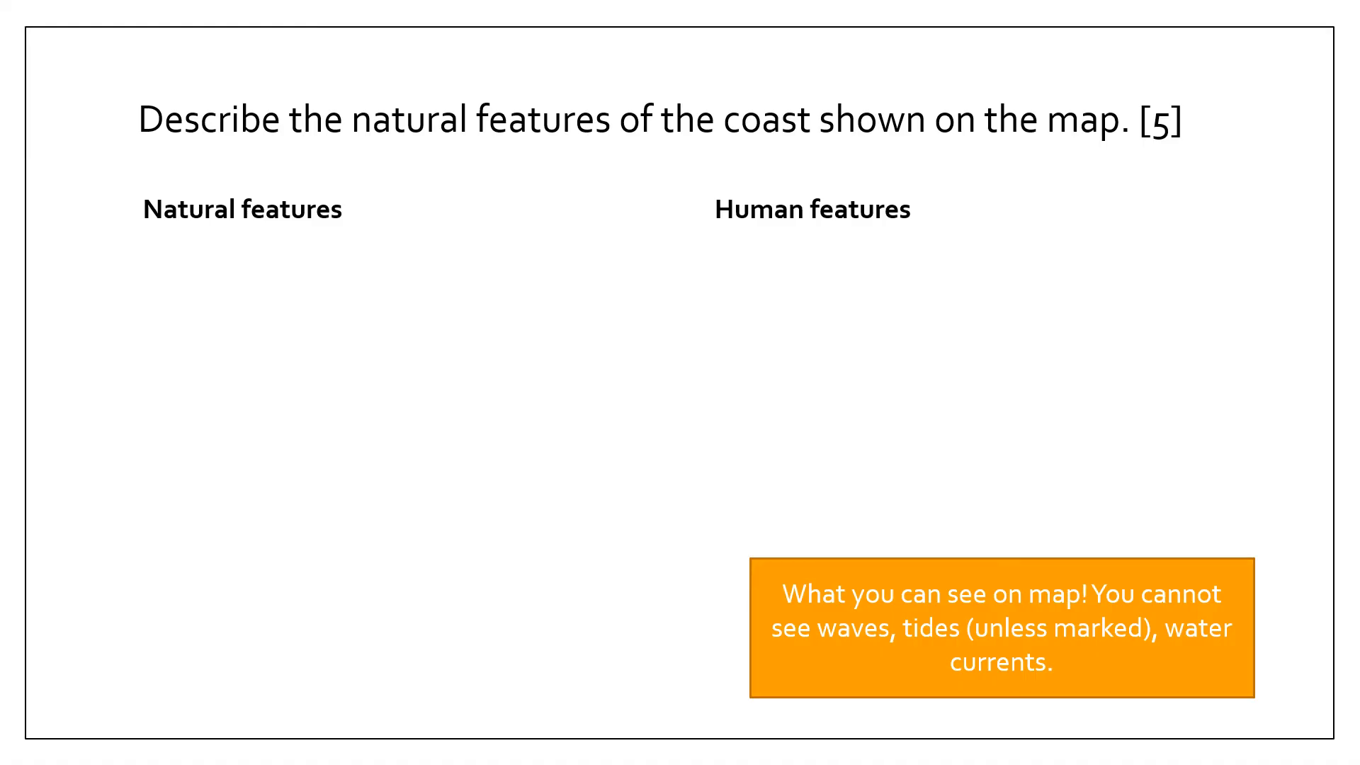
- Reveal the Landforms bullet list starting with Beaches under Natural features
{"action": "type", "text": "Landforms"}
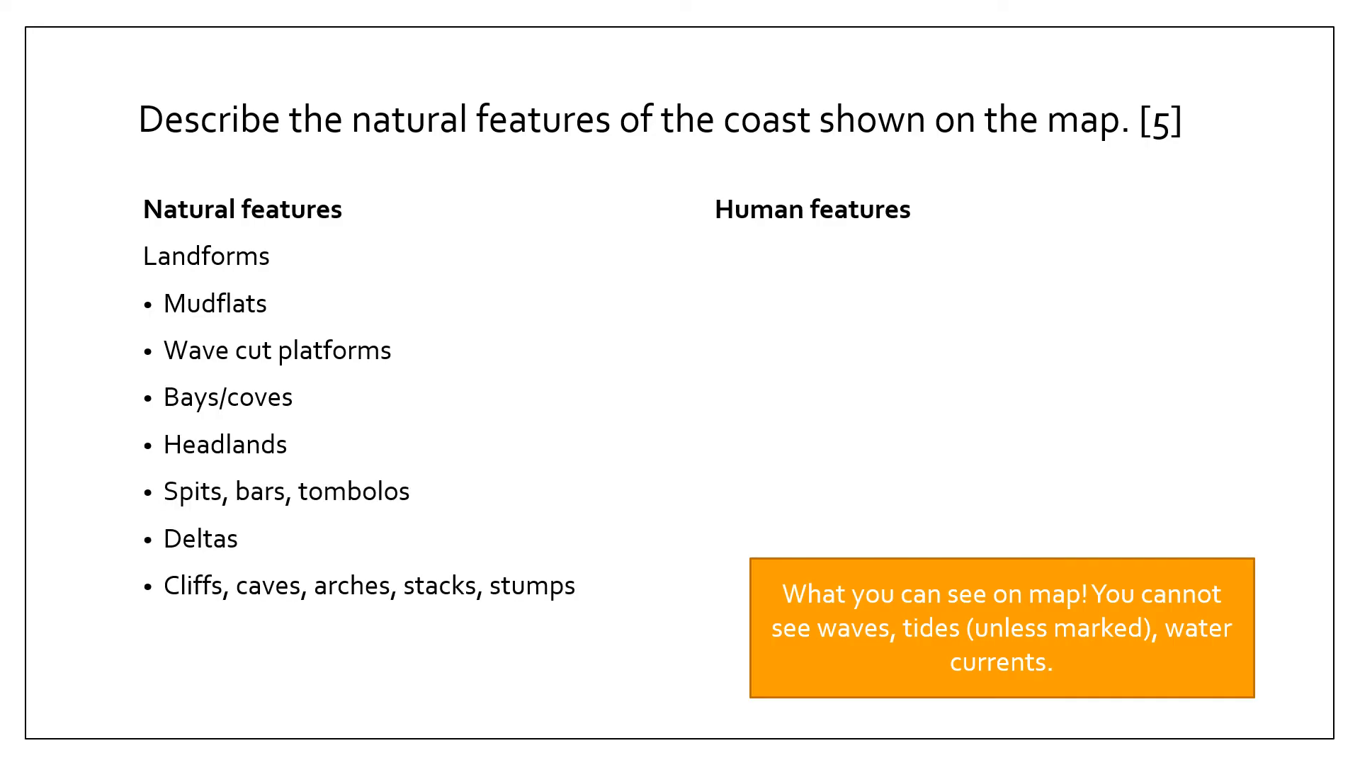
{"action": "type", "text": "Beaches"}
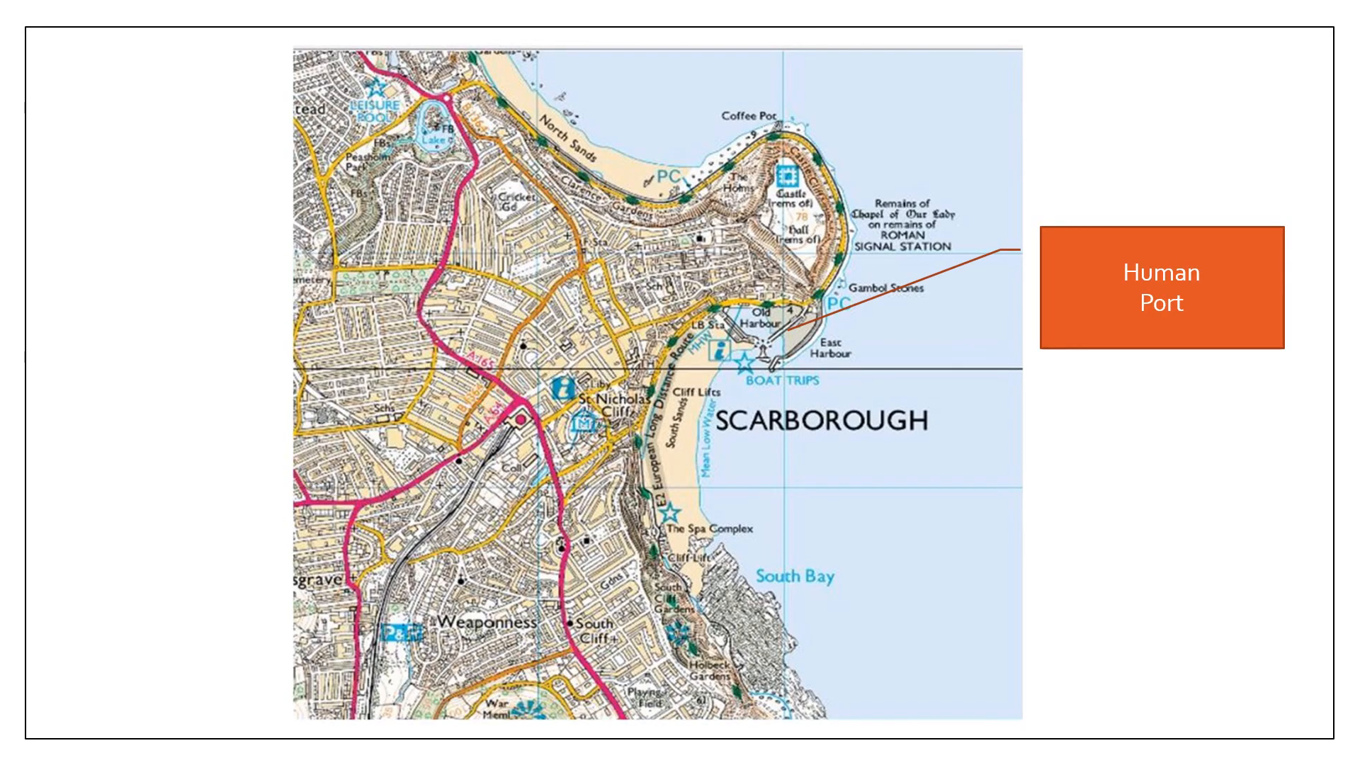
- Advance past the Scarborough map to the model answer on coastal natural features
{"action": "left_click", "coordinate": [1162, 445]}
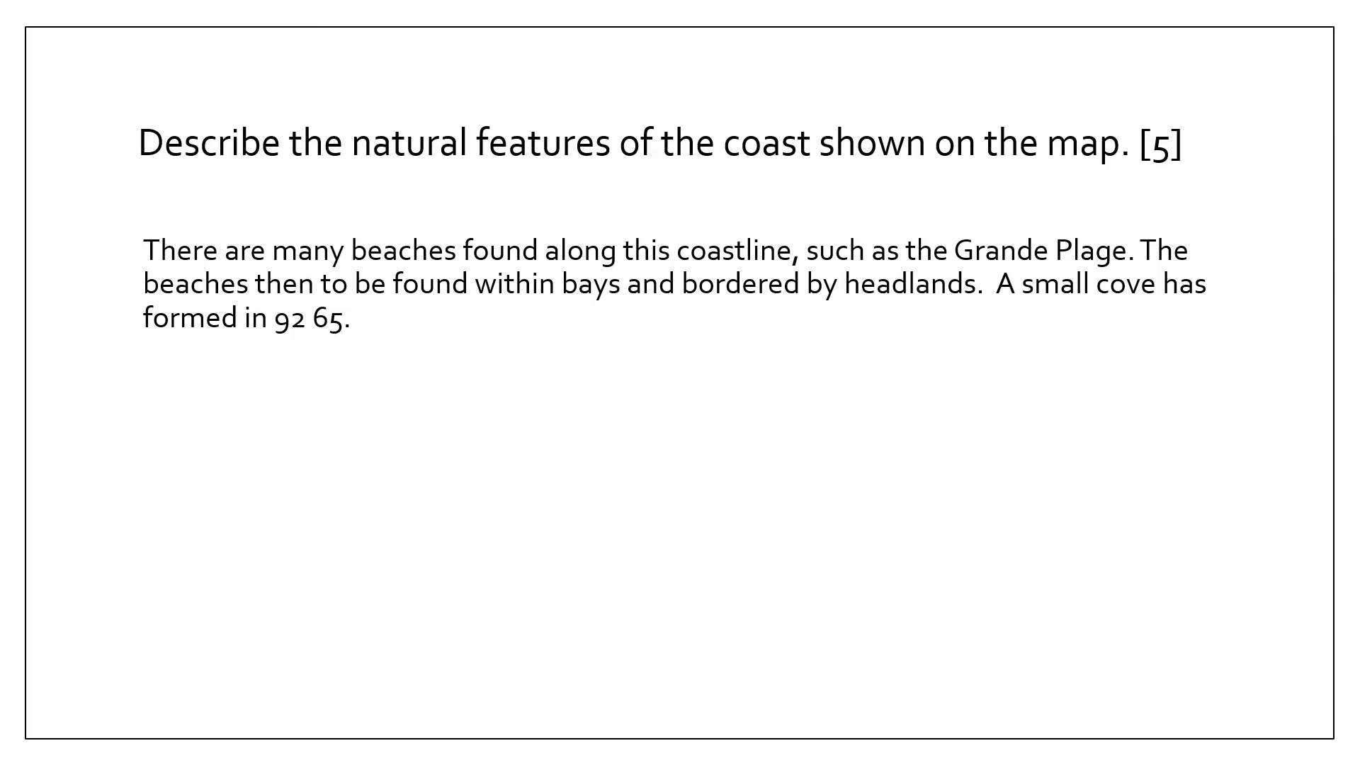
- Reveal the spit at 95 68, marsh and coastal lakes paragraphs, then reach the thank-you slide
{"action": "type", "text": "There is a spit that is forming in 95 68. Behind the spit there is a marsh. Near to the spit small islands are starting to form."}
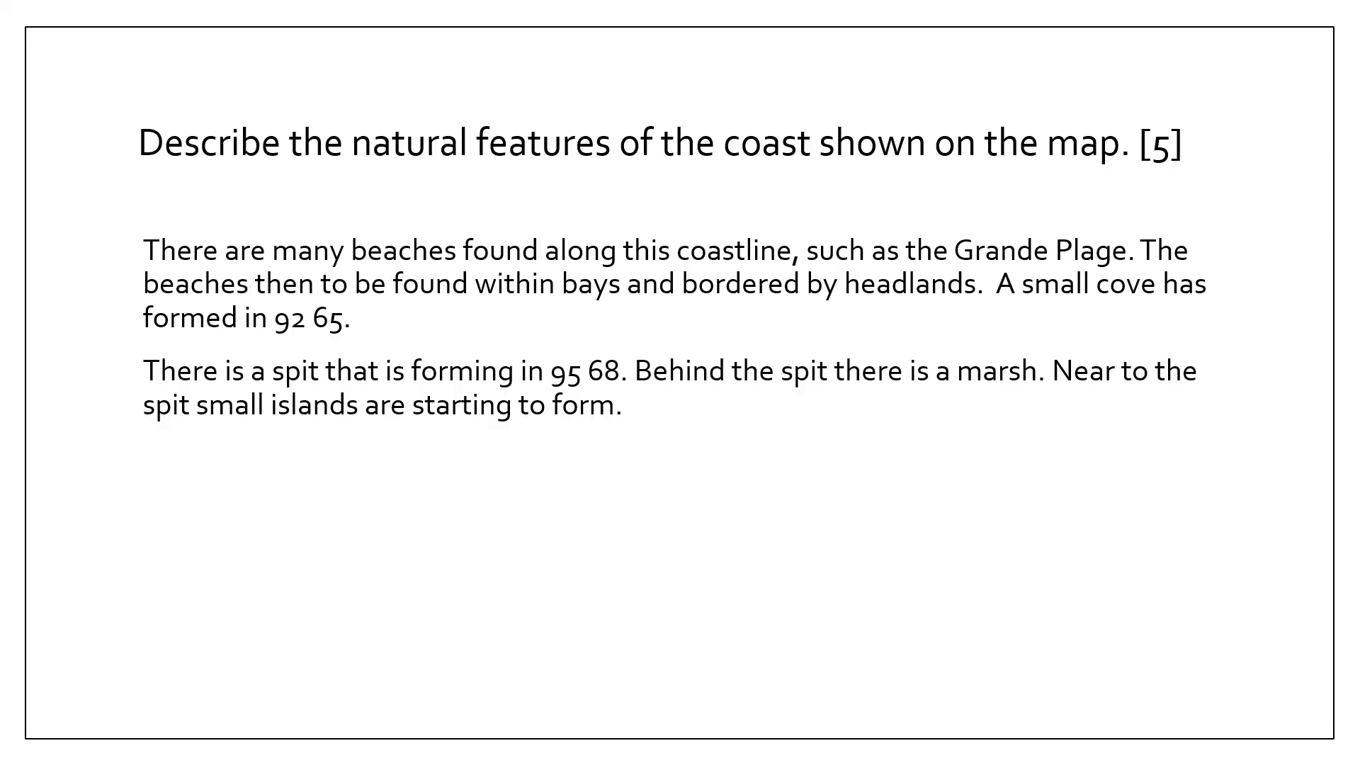
{"action": "type", "text": "Finally, there a many coastal lakes of varying sizes."}
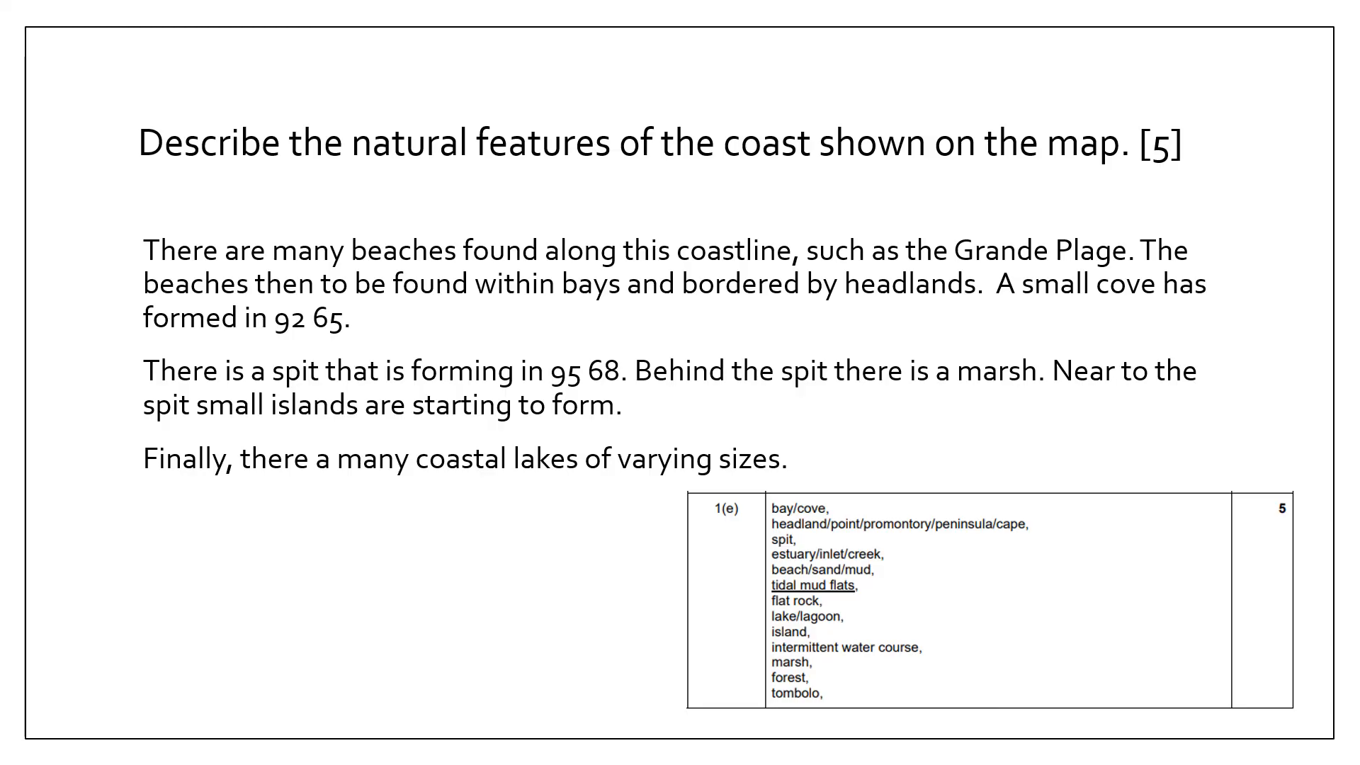
{"action": "key", "text": "right"}
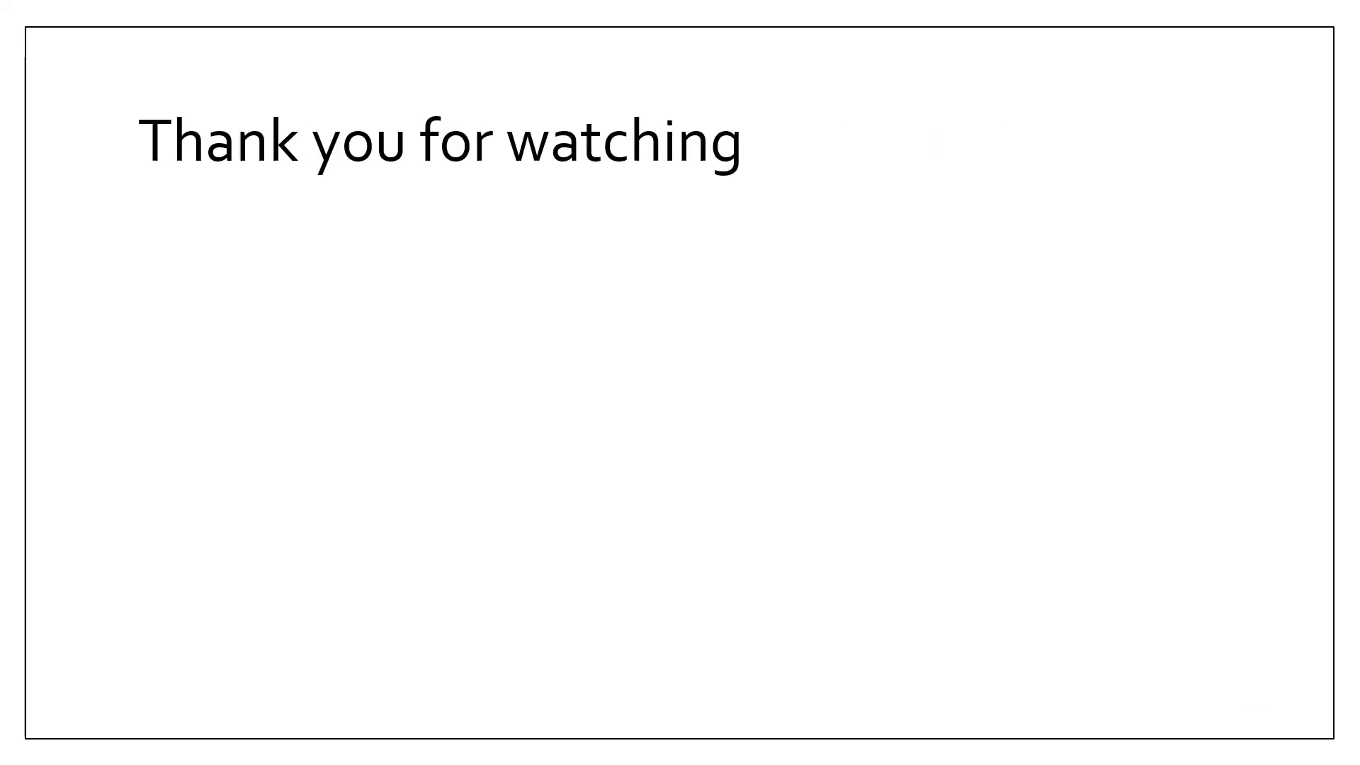